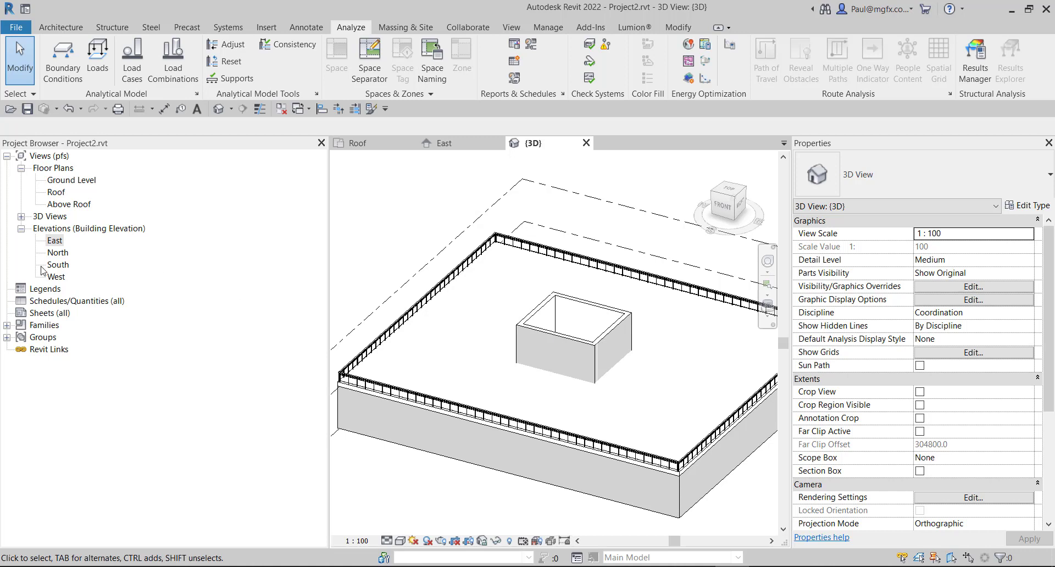
{"action": "mouse_move", "coordinate": [581, 392]}
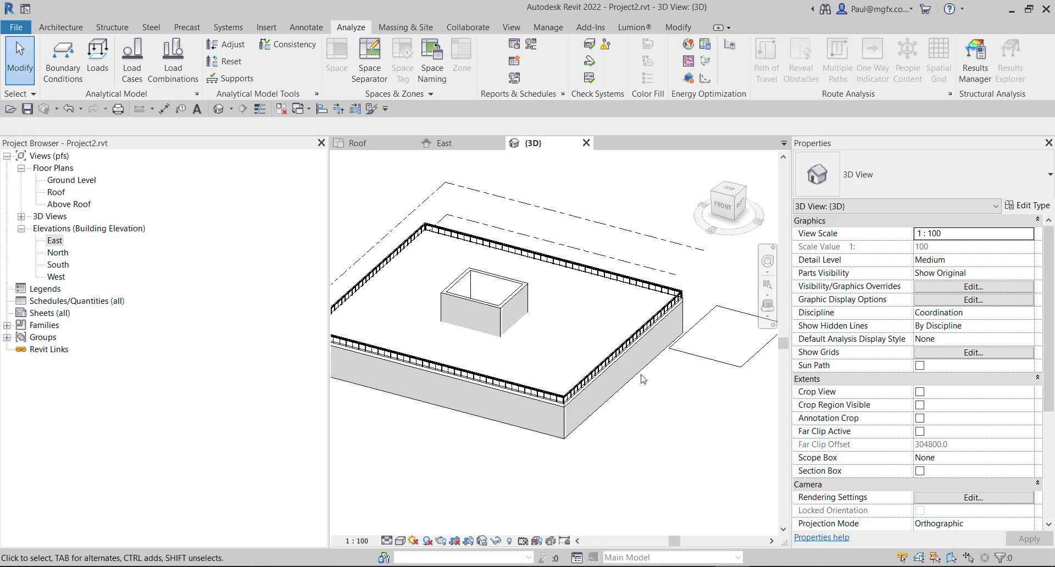
{"action": "mouse_move", "coordinate": [713, 373]}
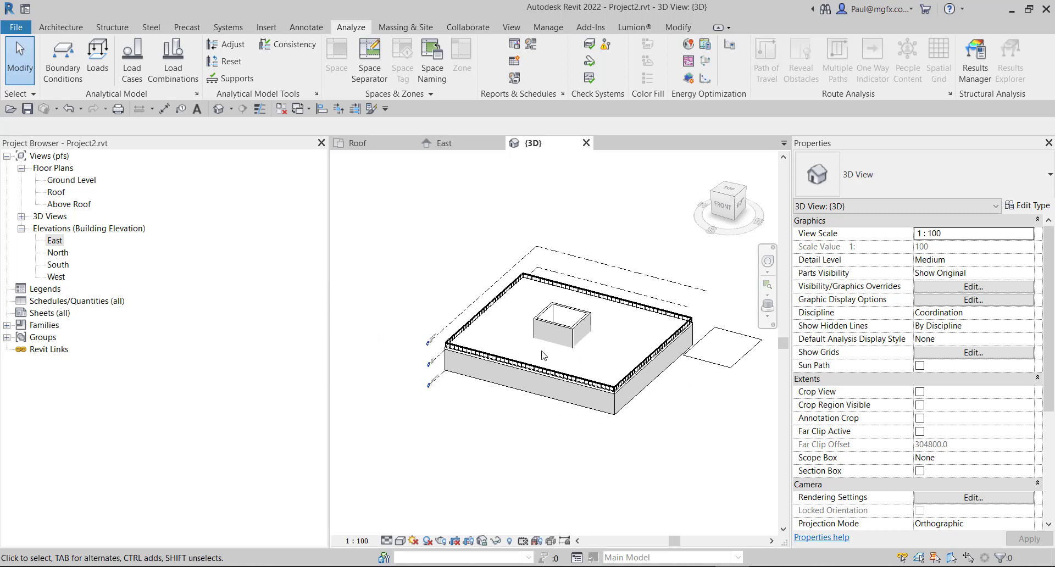
{"action": "mouse_move", "coordinate": [601, 353]}
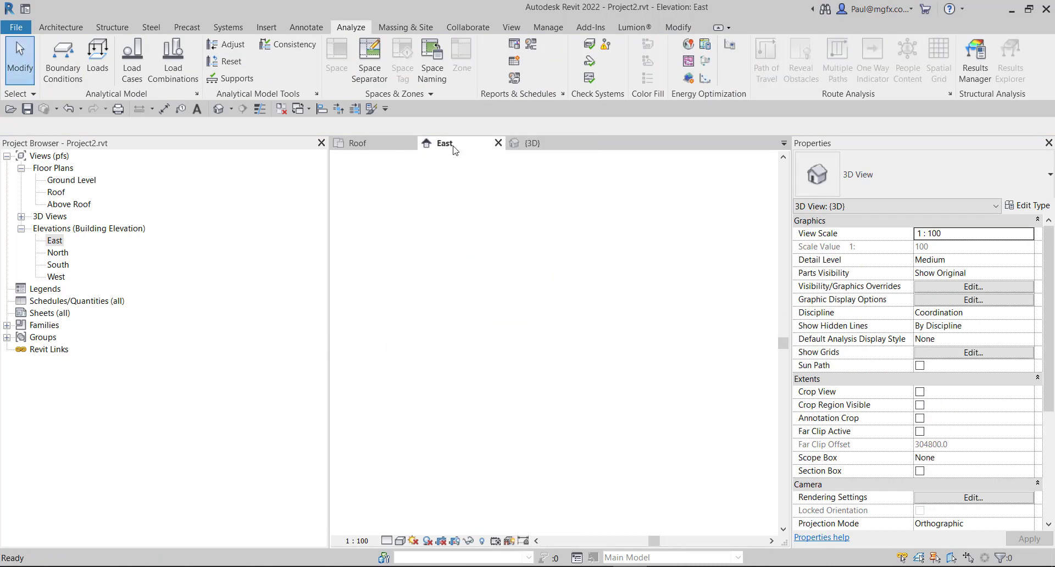
{"action": "left_click", "coordinate": [444, 143]}
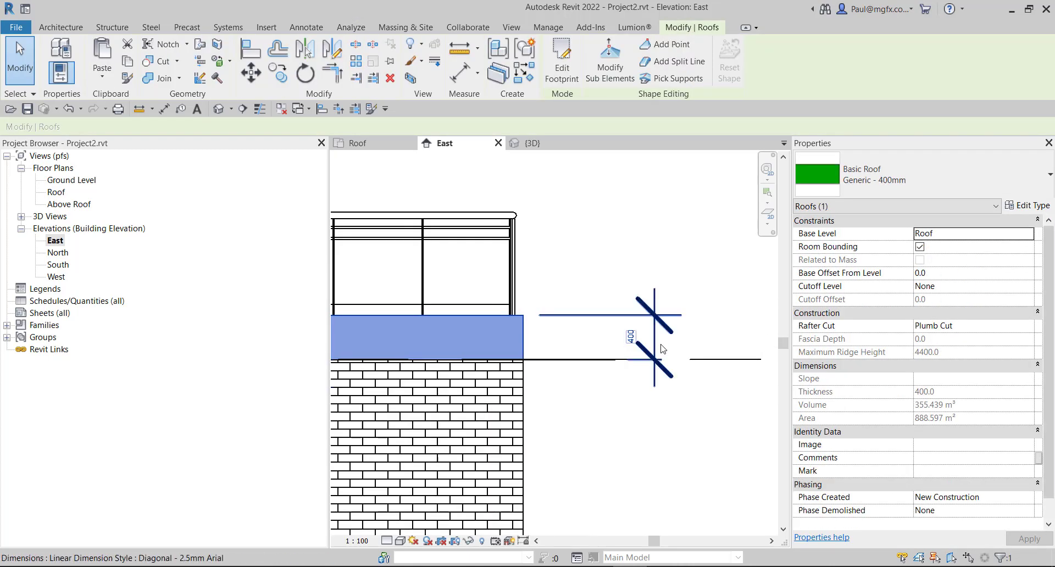
{"action": "left_click", "coordinate": [351, 27]}
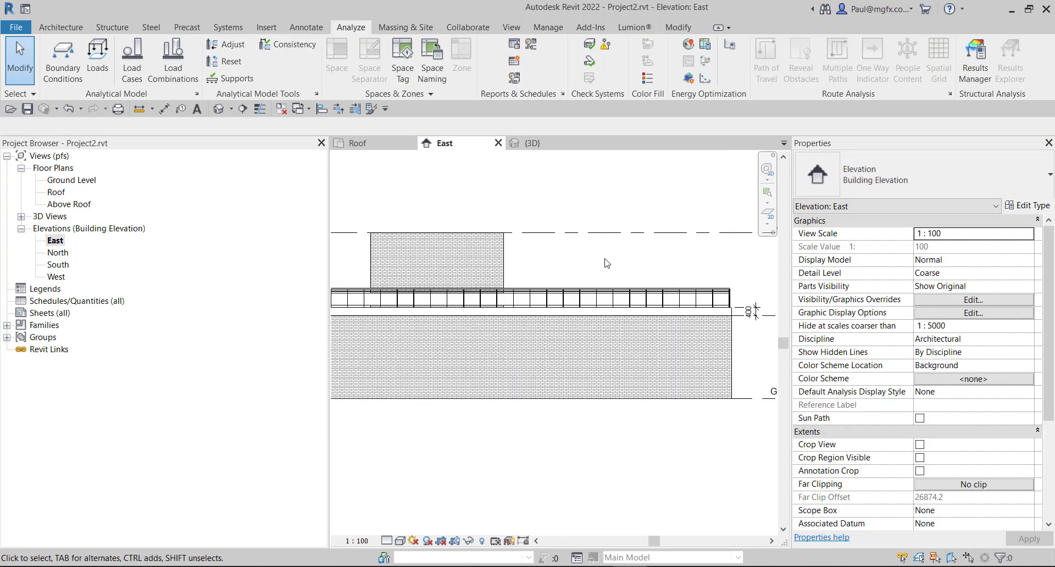
{"action": "mouse_move", "coordinate": [603, 249]}
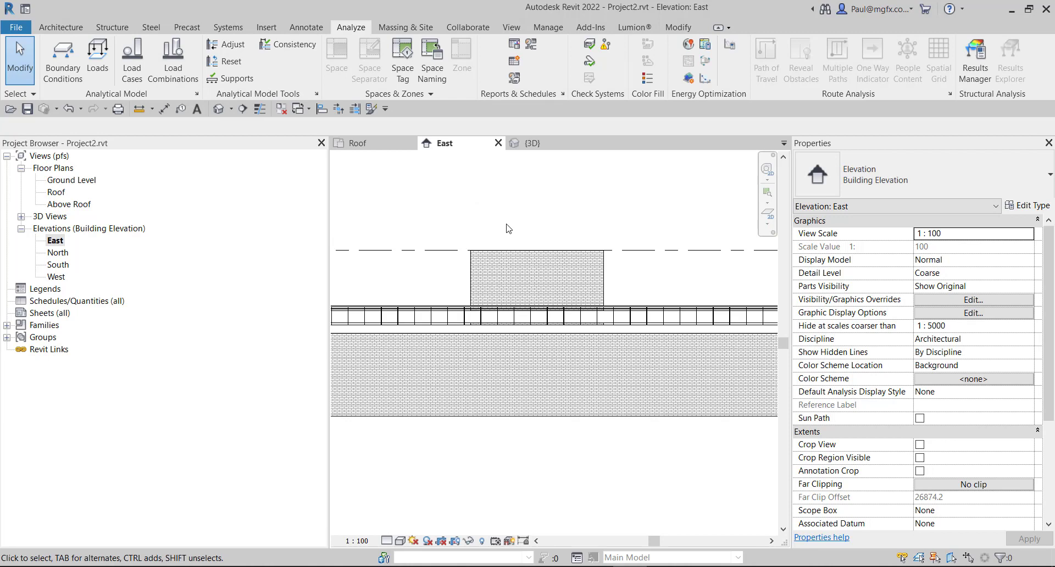
{"action": "mouse_move", "coordinate": [355, 175]}
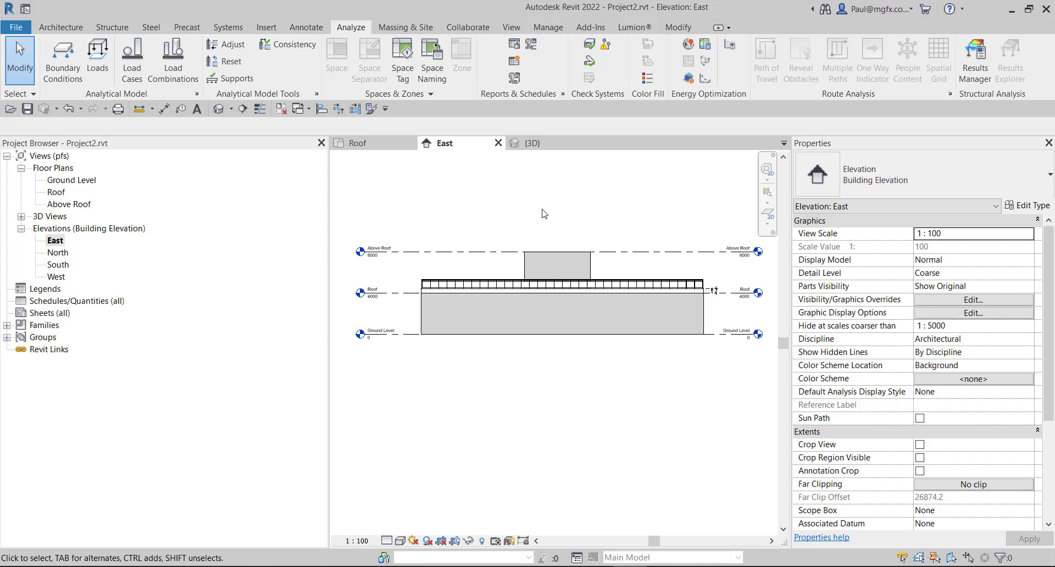
{"action": "mouse_move", "coordinate": [357, 143]}
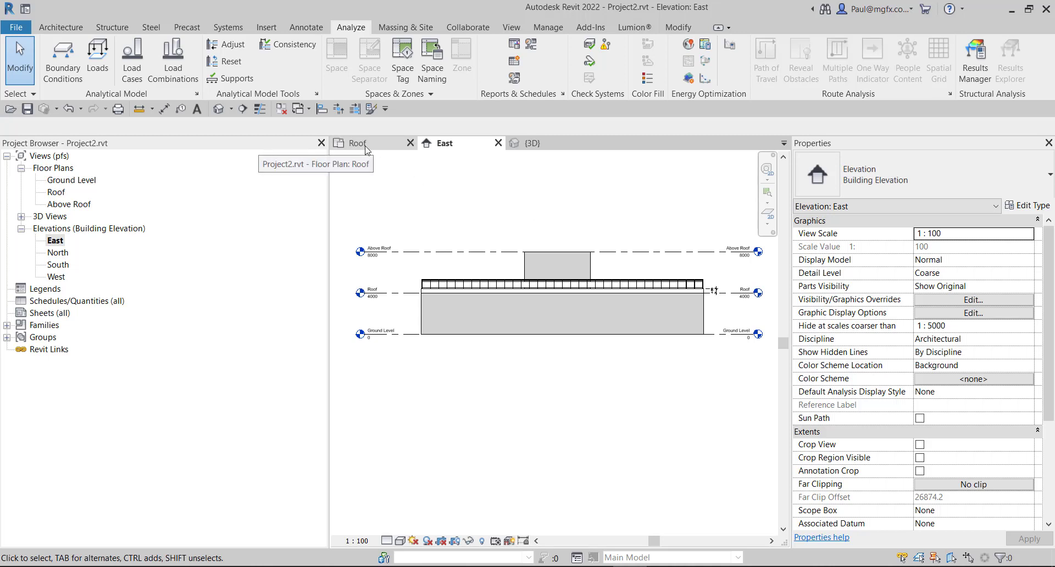
On the Roof plan, check the central box walls' Room Bounding and the 11186 mm separation line
{"action": "left_click", "coordinate": [356, 143]}
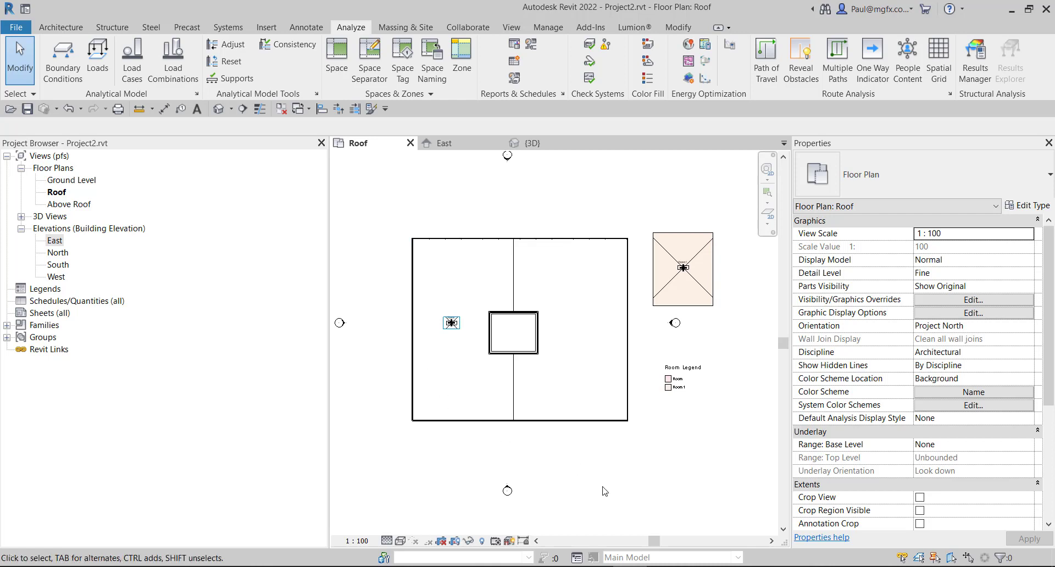
{"action": "mouse_move", "coordinate": [638, 434]}
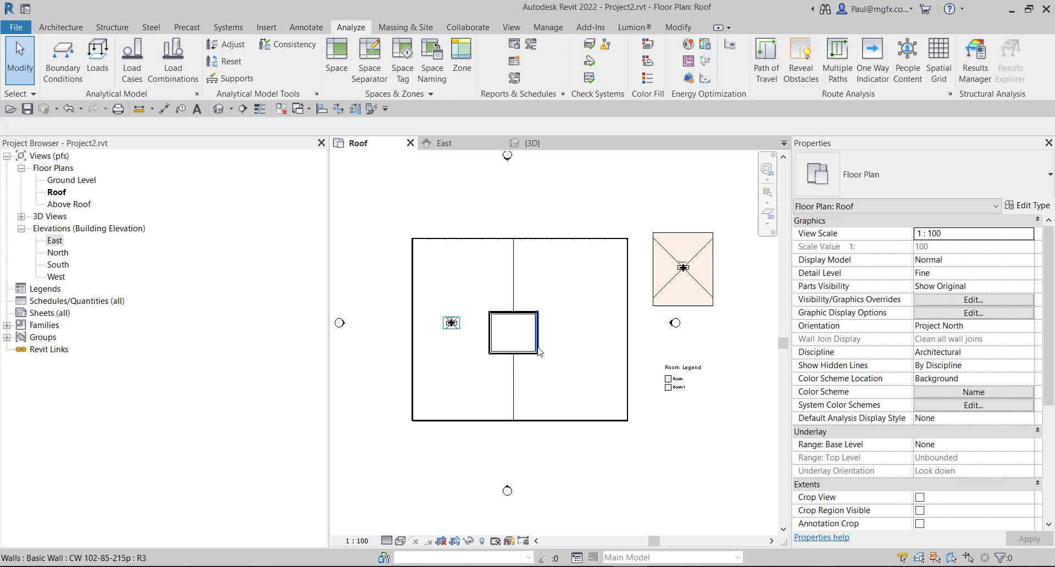
{"action": "left_click", "coordinate": [515, 333]}
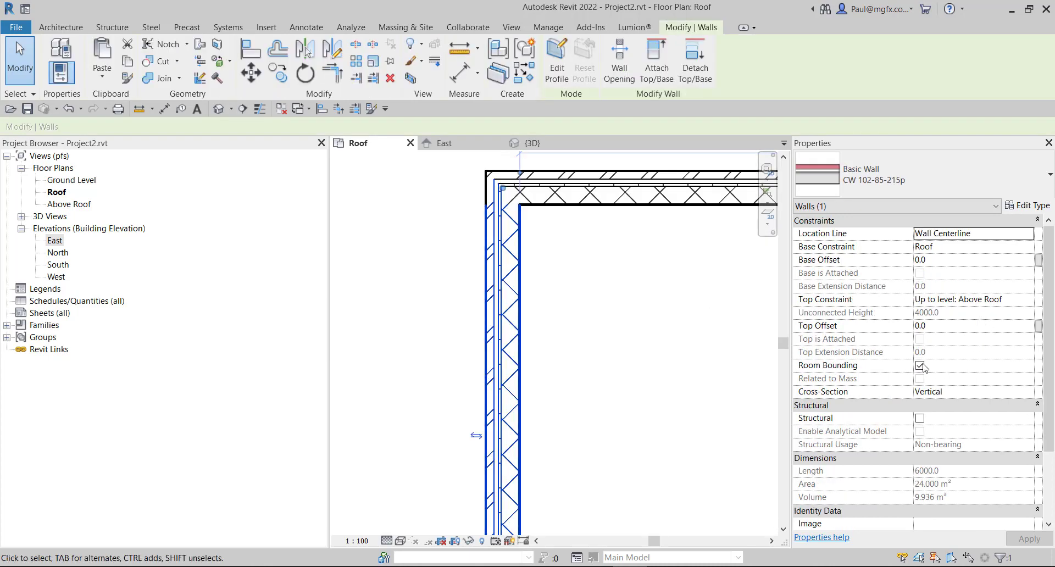
{"action": "left_click", "coordinate": [350, 27]}
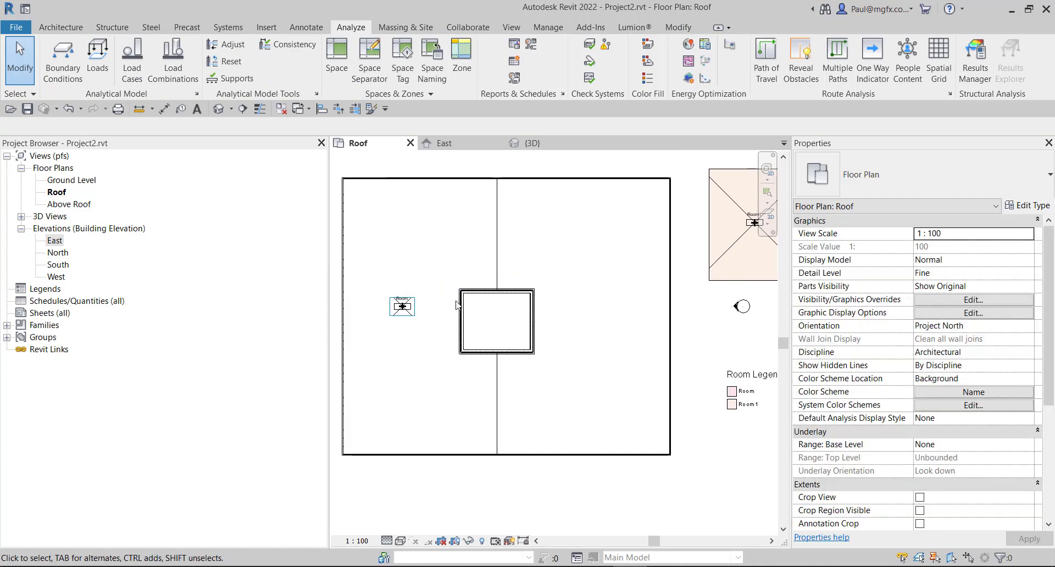
{"action": "scroll", "scroll_direction": "down", "scroll_amount": 3}
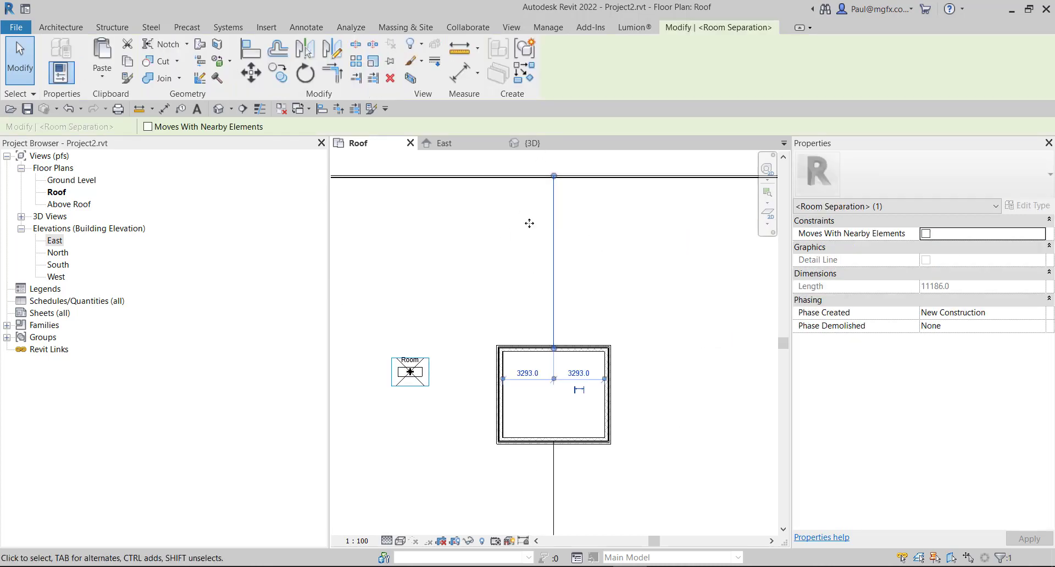
{"action": "mouse_move", "coordinate": [584, 190]}
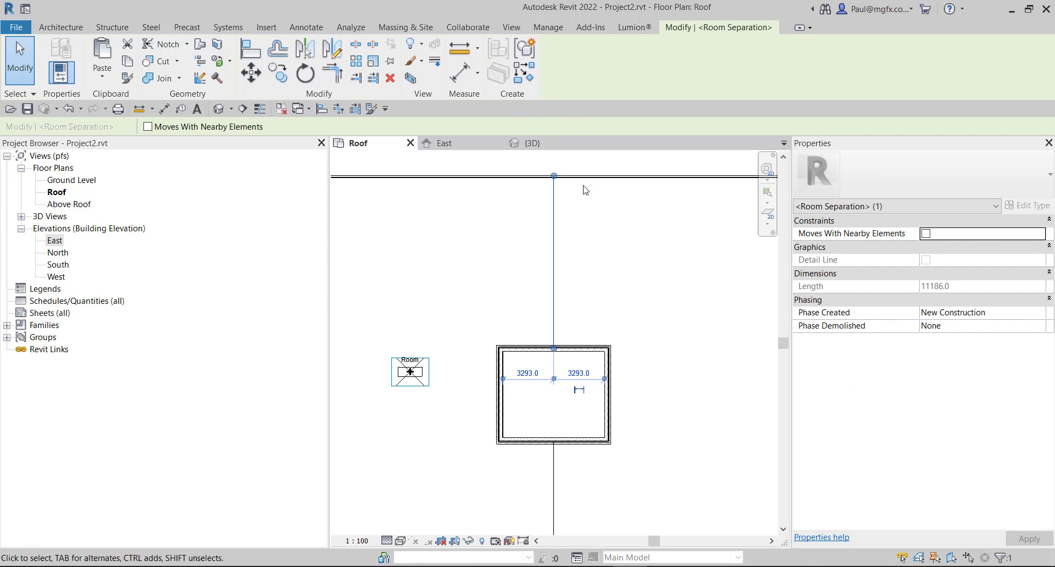
{"action": "mouse_move", "coordinate": [536, 251]}
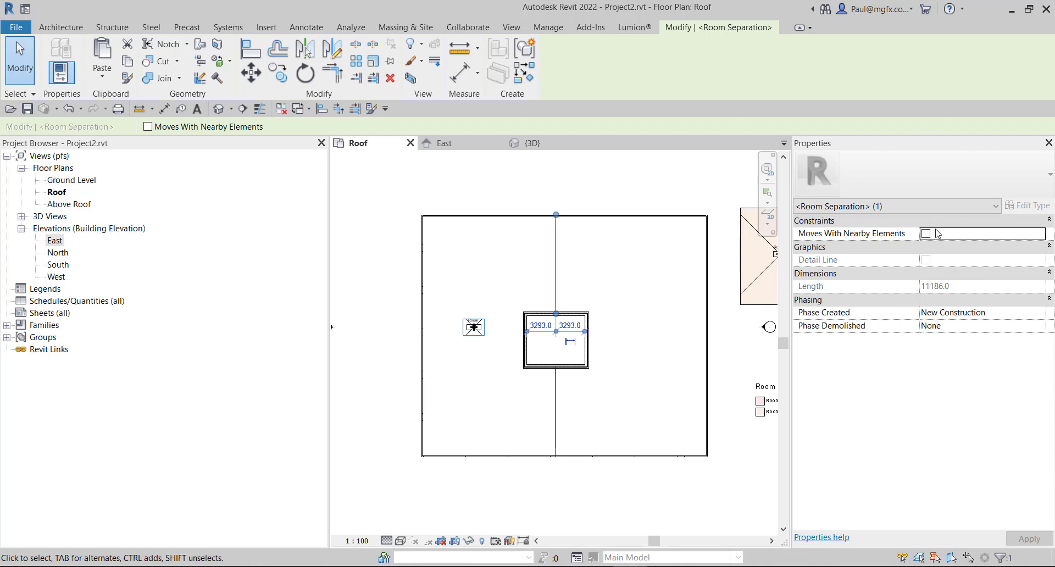
{"action": "mouse_move", "coordinate": [564, 234]}
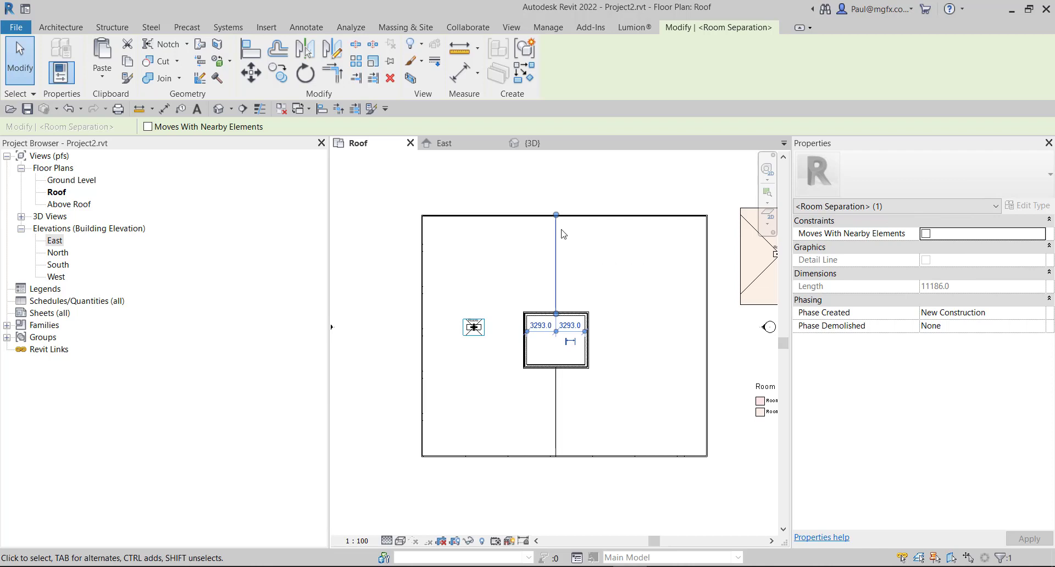
{"action": "left_click", "coordinate": [350, 27]}
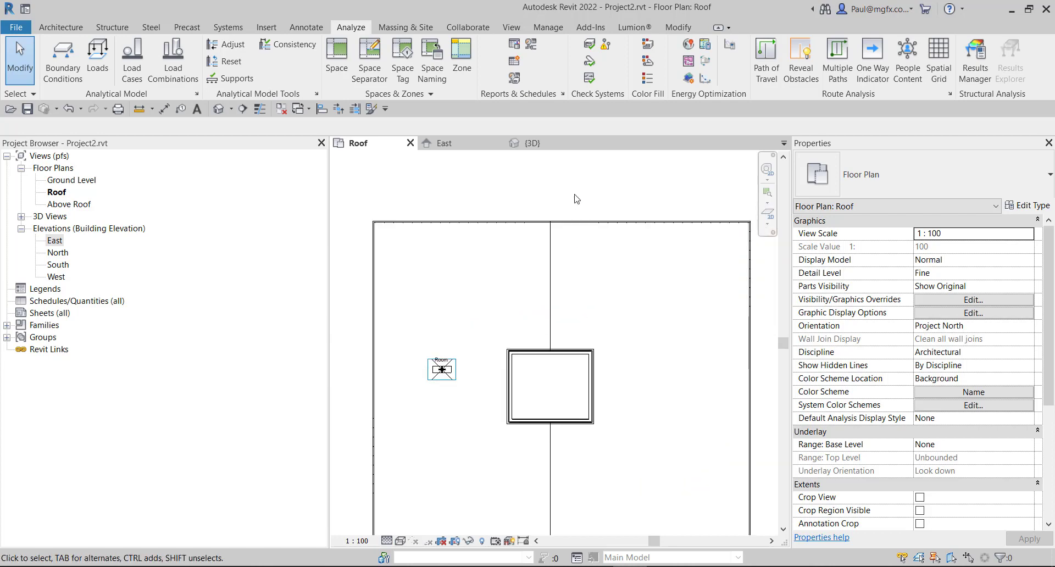
{"action": "left_click", "coordinate": [532, 143]}
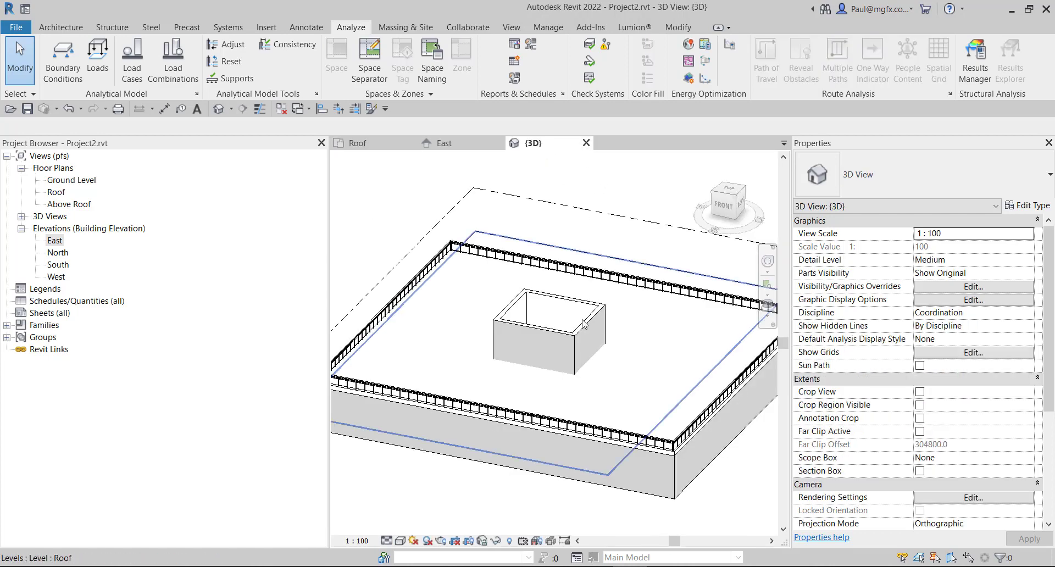
{"action": "left_click_drag", "start_coordinate": [585, 323], "coordinate": [561, 243]}
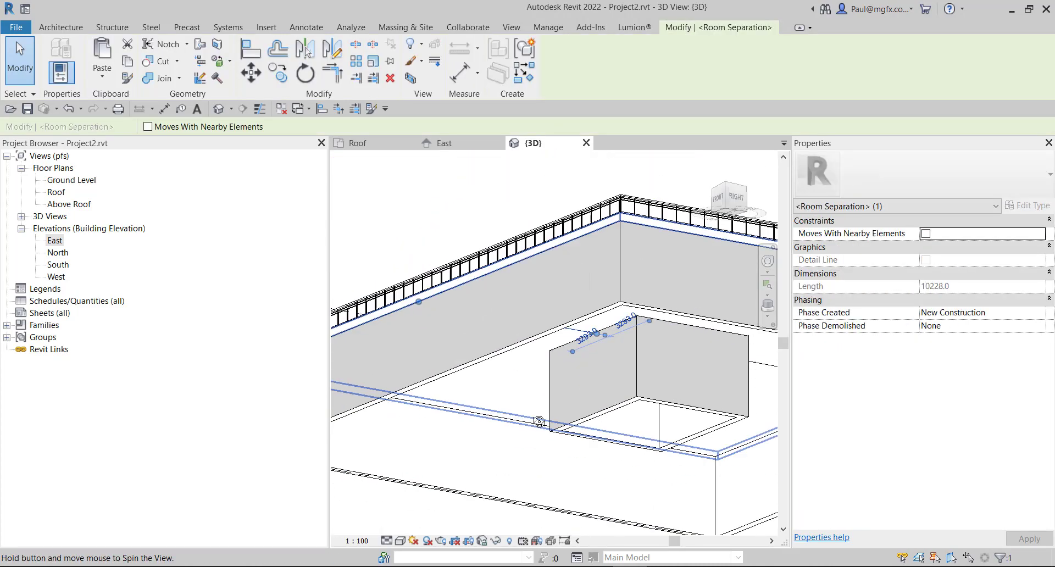
{"action": "left_click", "coordinate": [351, 27]}
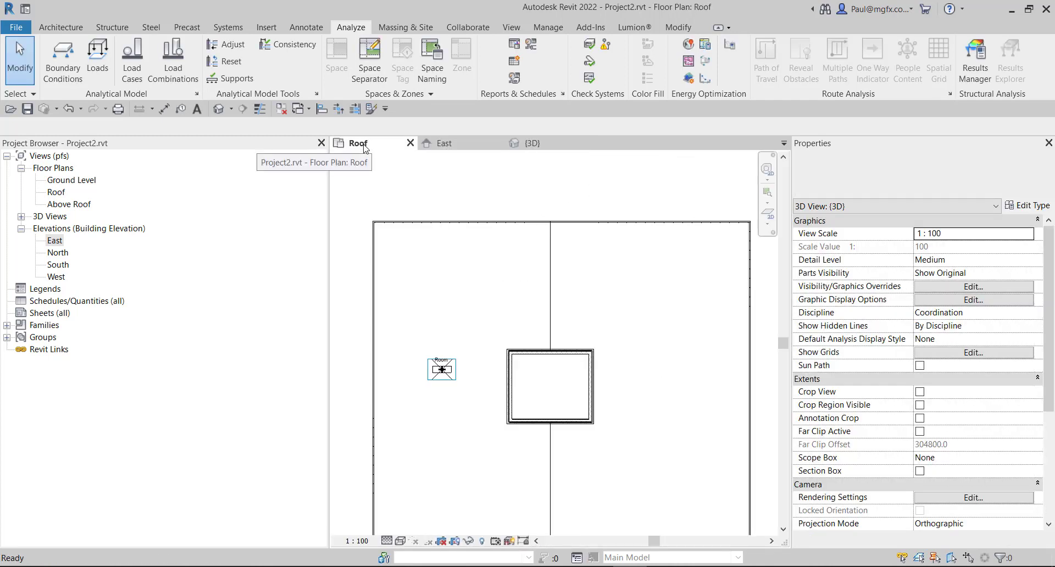
{"action": "left_click", "coordinate": [357, 142]}
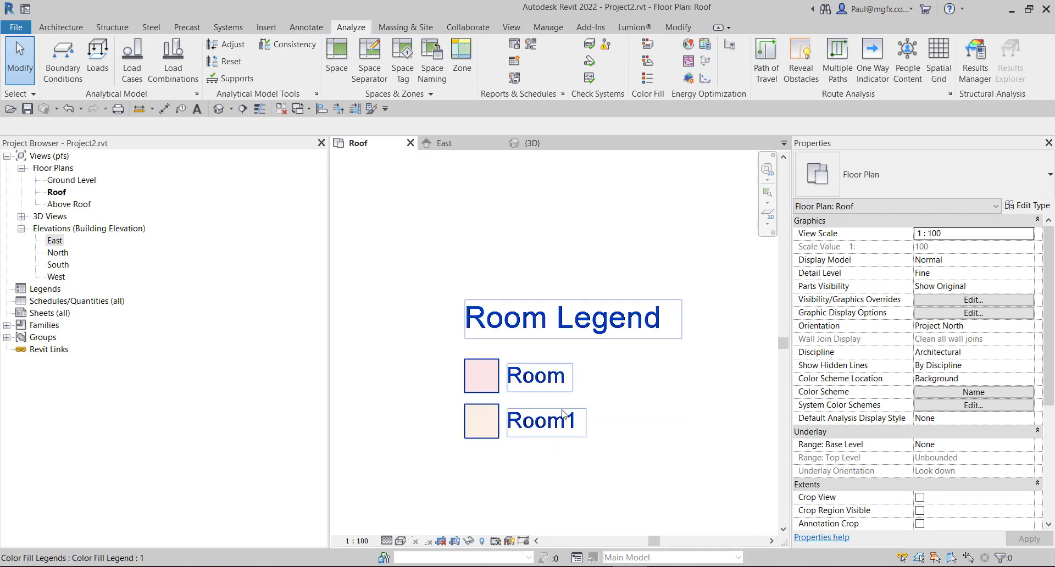
{"action": "left_click", "coordinate": [624, 406]}
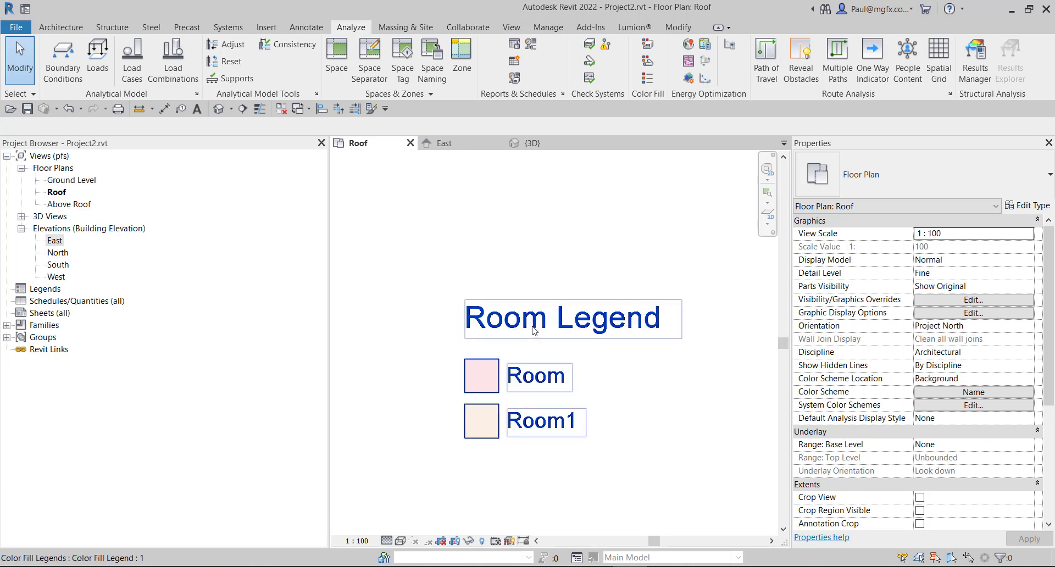
{"action": "left_click", "coordinate": [545, 318]}
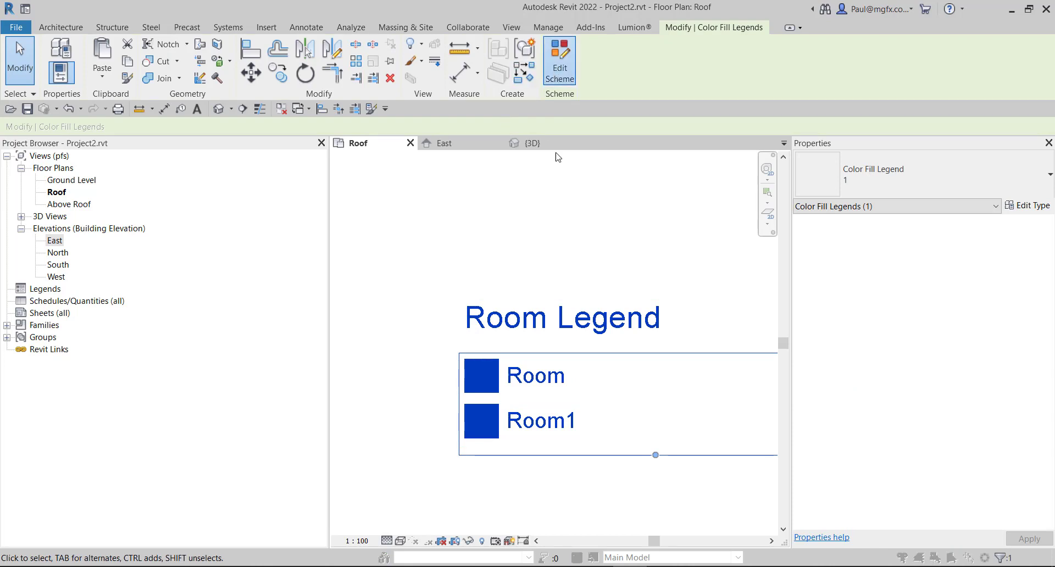
{"action": "left_click", "coordinate": [559, 61]}
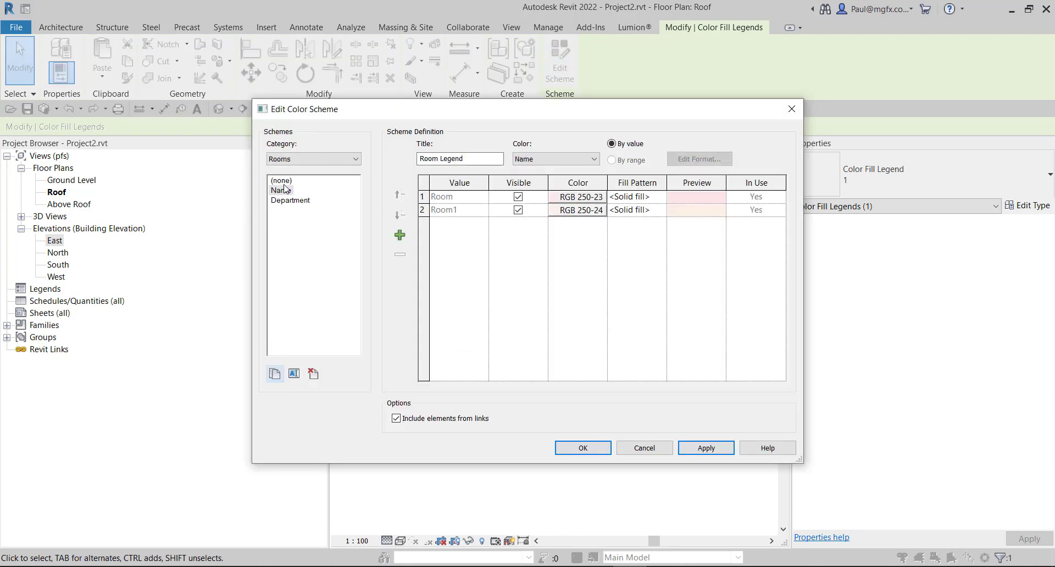
{"action": "left_click", "coordinate": [582, 448]}
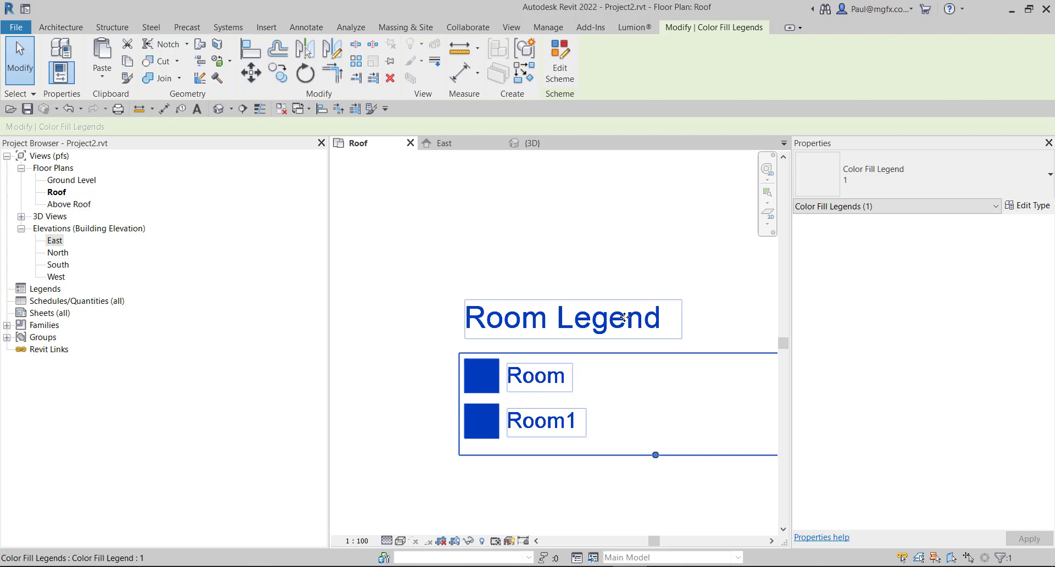
{"action": "left_click", "coordinate": [350, 27]}
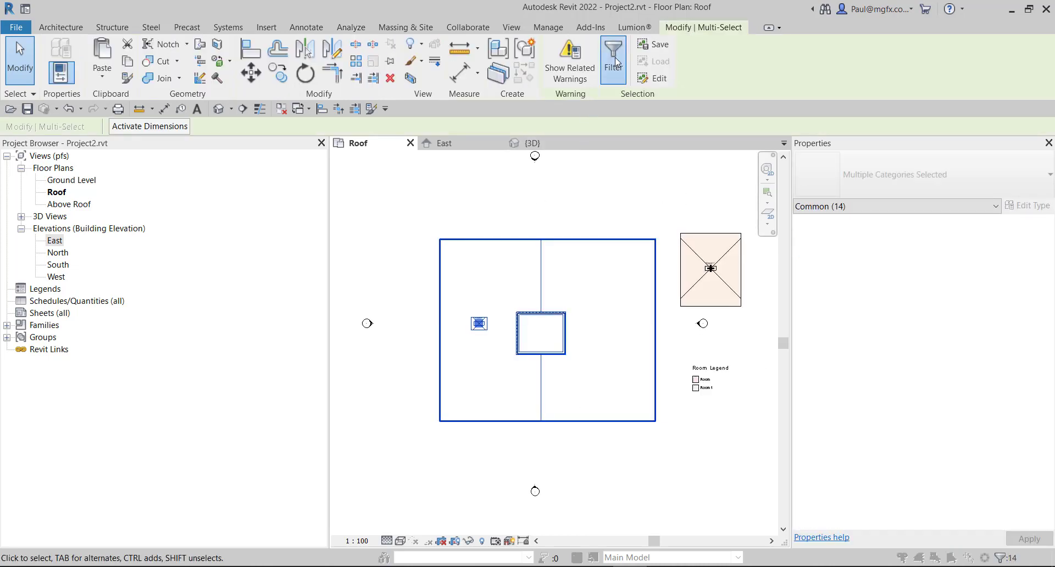
Filter the selection down to the six <Room Separation> lines, inspect them, then deselect
{"action": "left_click", "coordinate": [612, 60]}
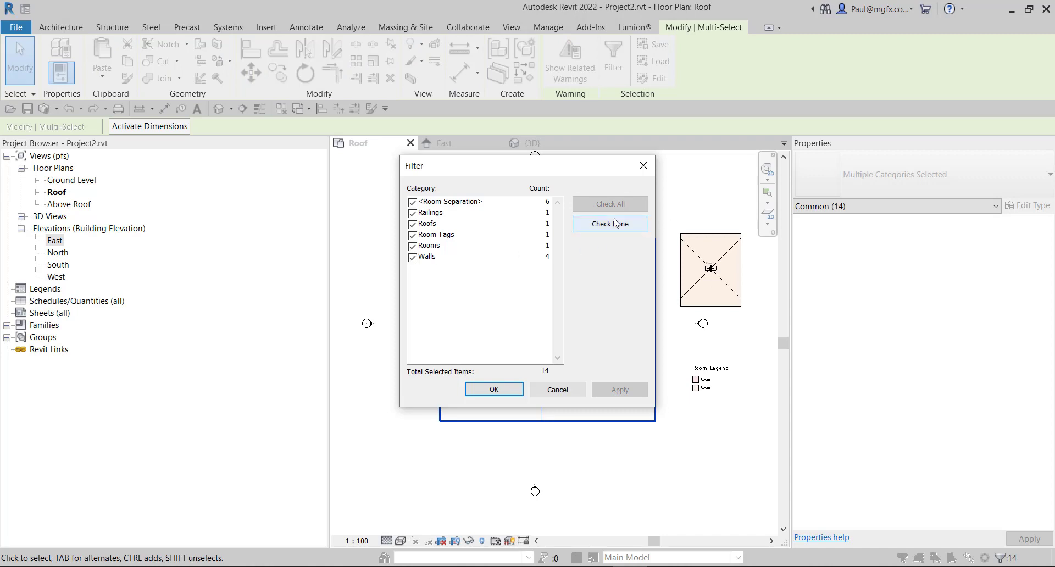
{"action": "left_click", "coordinate": [609, 223]}
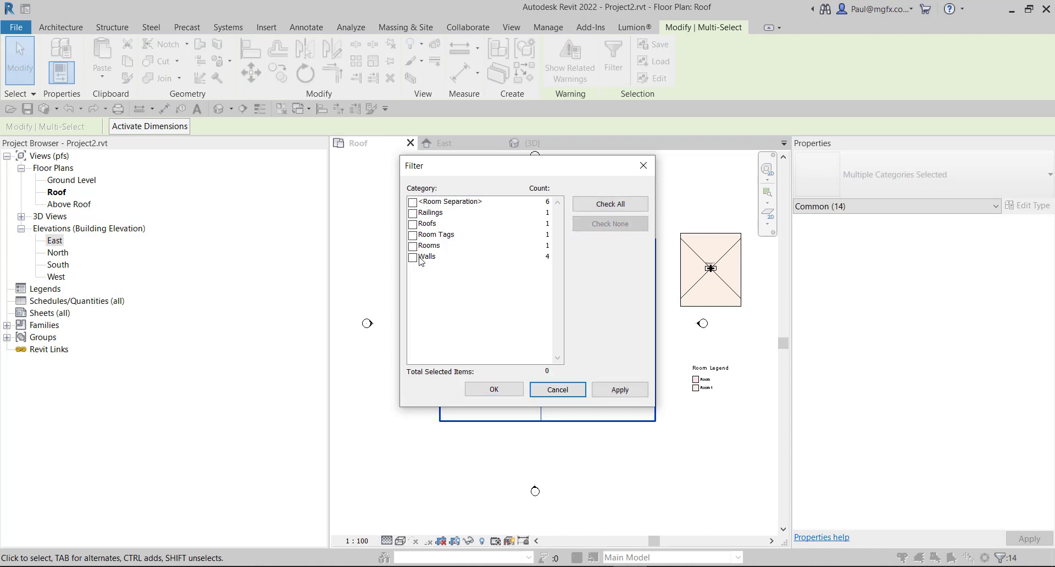
{"action": "left_click", "coordinate": [413, 201]}
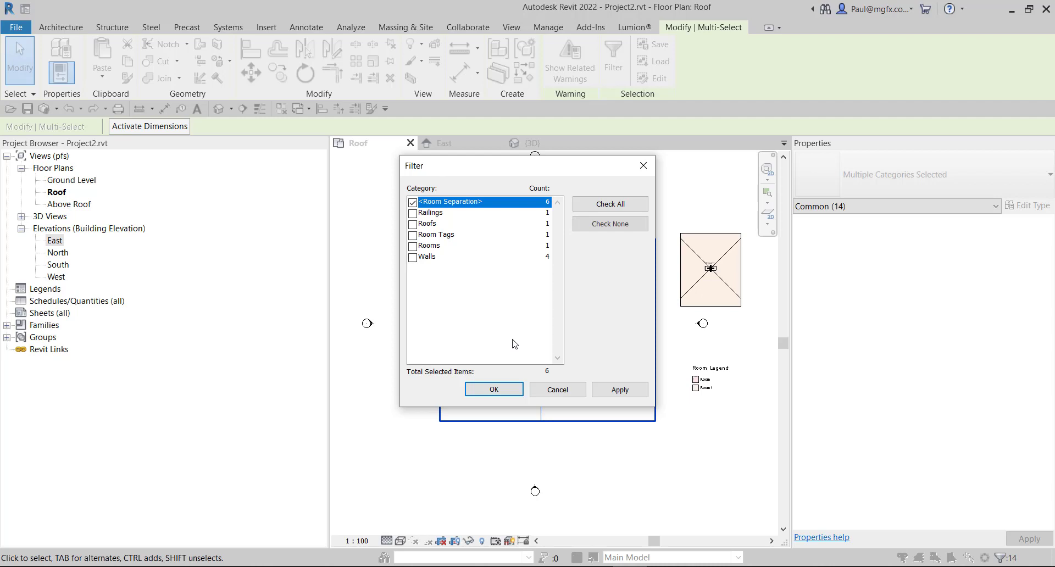
{"action": "left_click", "coordinate": [493, 389]}
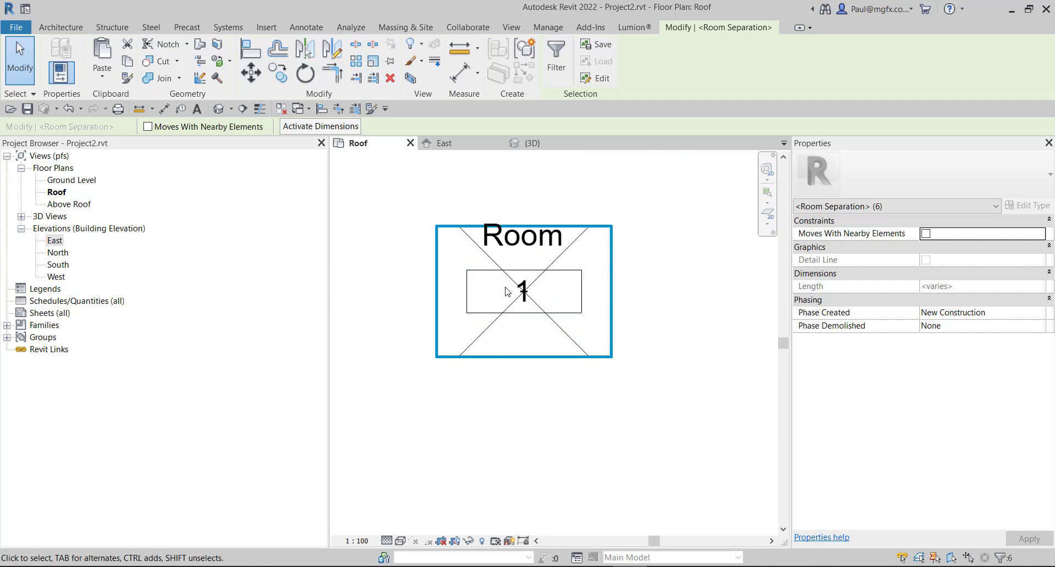
{"action": "left_click", "coordinate": [350, 27]}
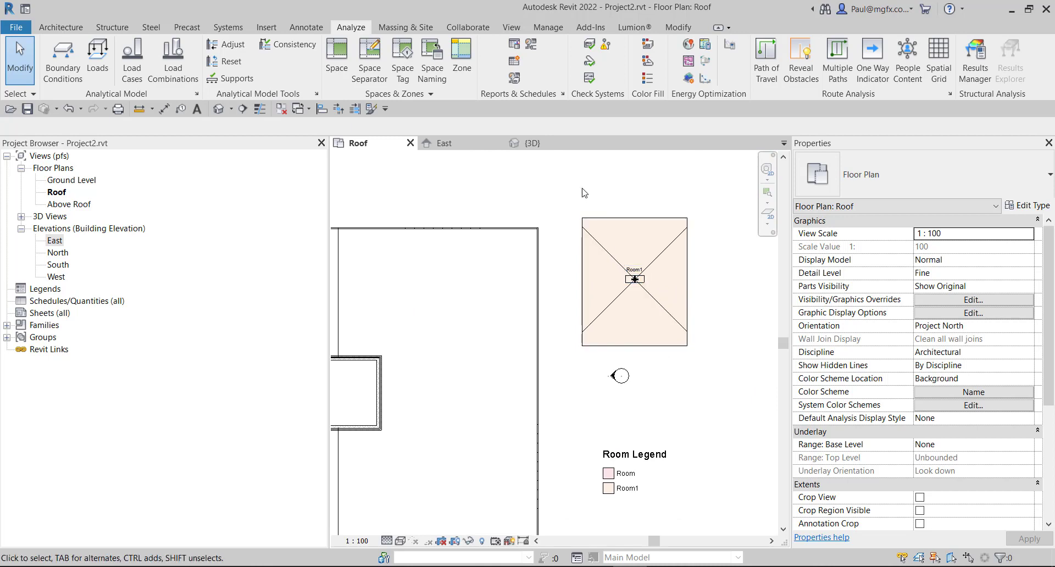
Window-select the small room together with its boundary lines
{"action": "left_click", "coordinate": [634, 282]}
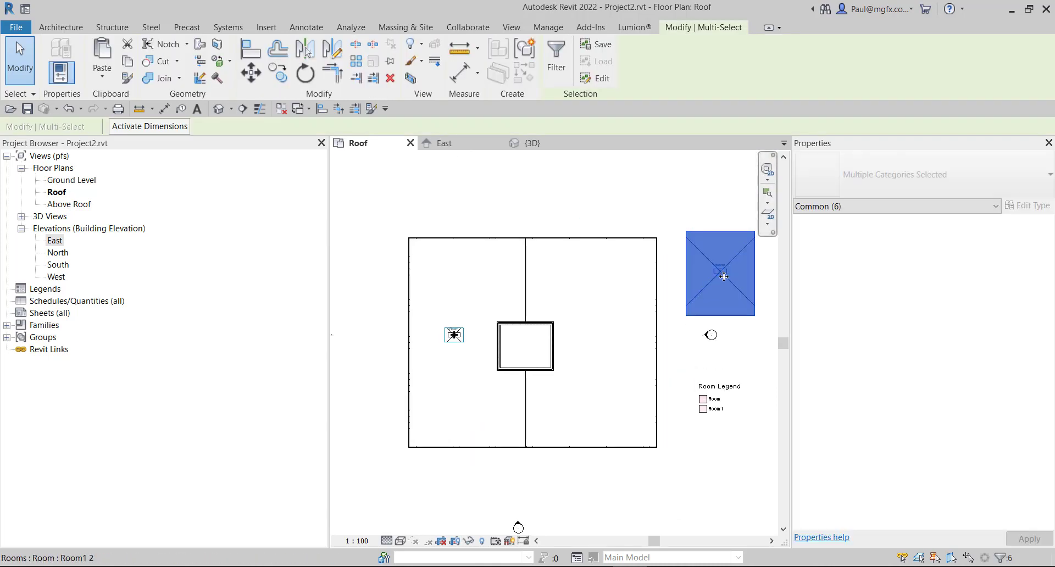
{"action": "left_click_drag", "start_coordinate": [720, 276], "coordinate": [673, 306]}
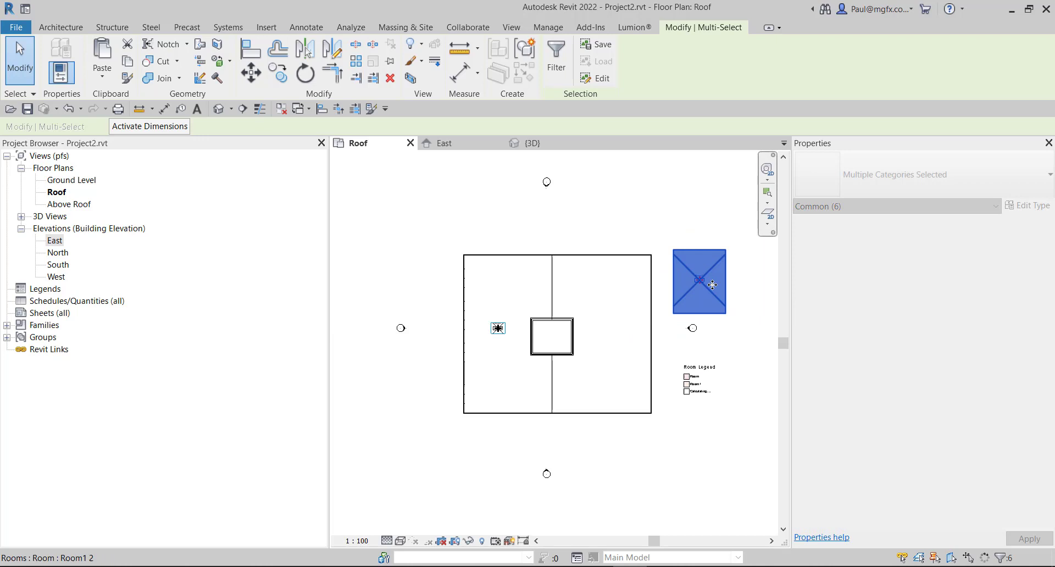
{"action": "left_click", "coordinate": [350, 27]}
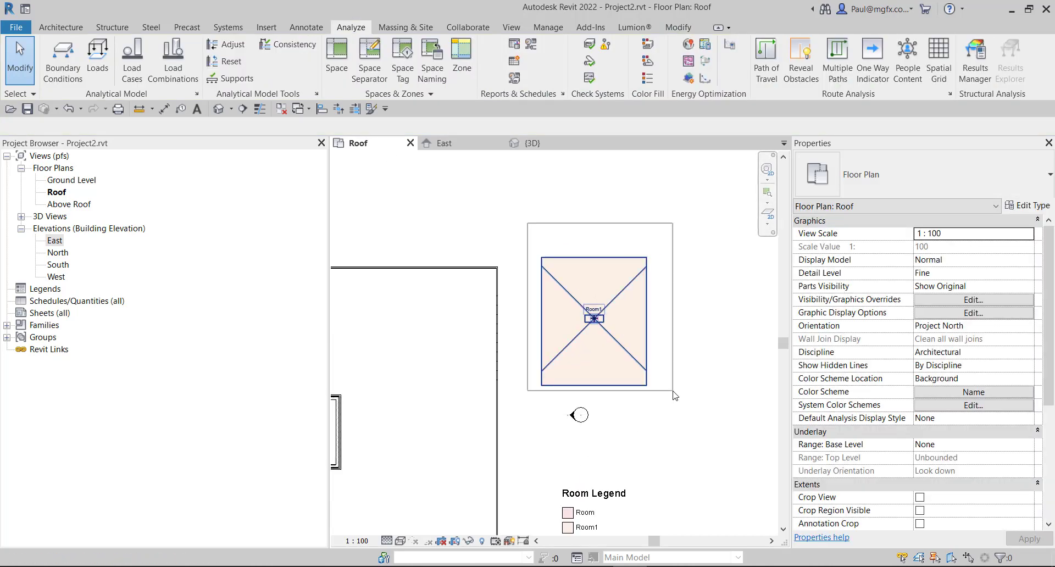
{"action": "left_click", "coordinate": [593, 320]}
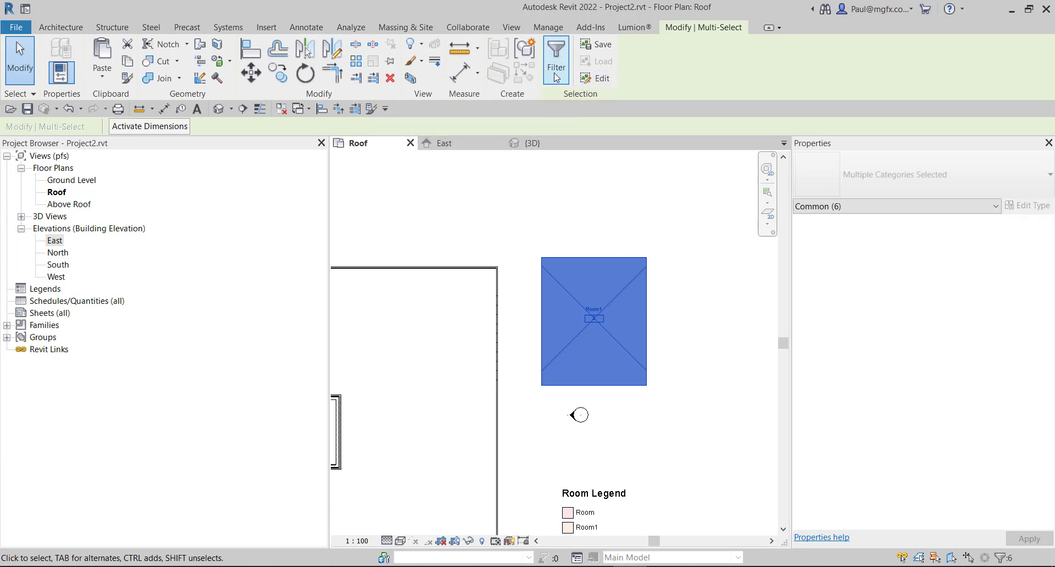
Filter to the four room separation lines and move them into the building's right half
{"action": "left_click", "coordinate": [555, 59]}
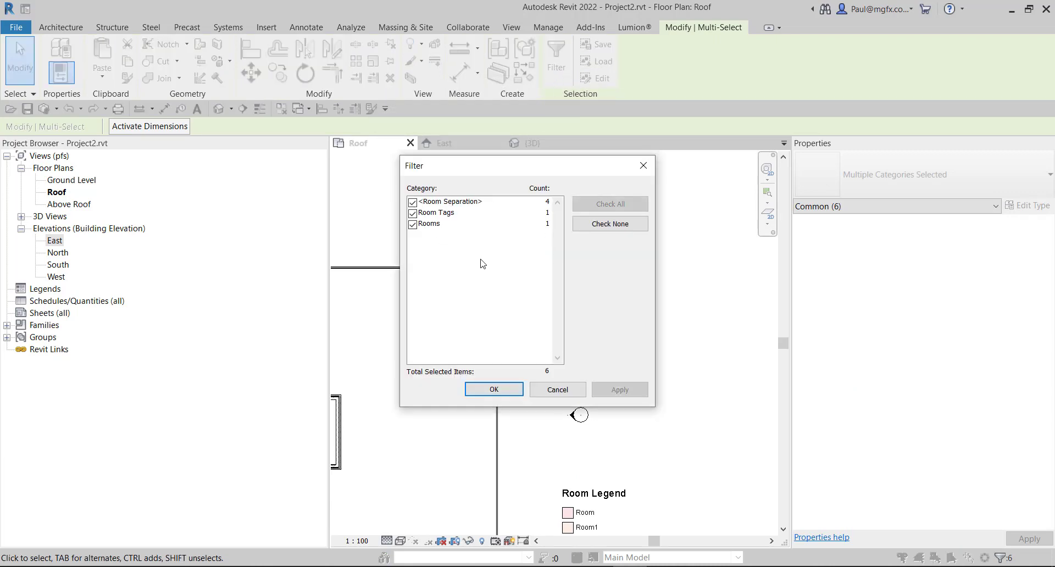
{"action": "left_click", "coordinate": [609, 223]}
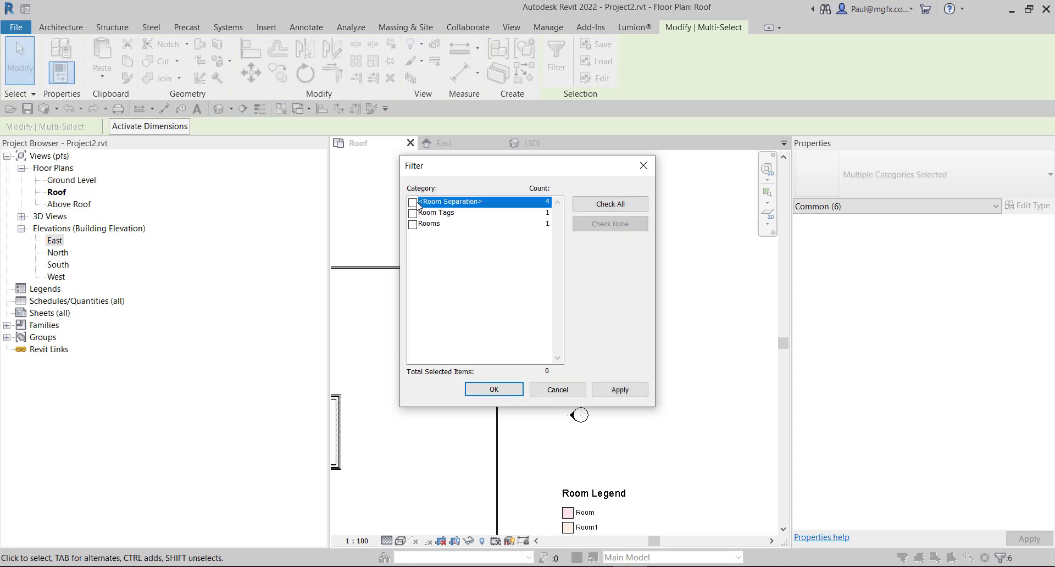
{"action": "left_click", "coordinate": [412, 202]}
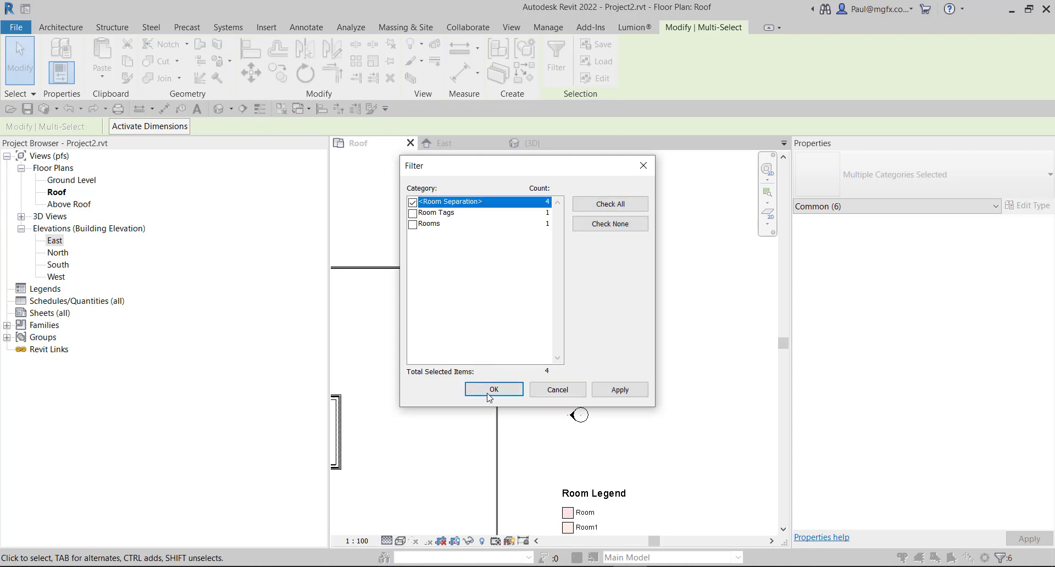
{"action": "left_click", "coordinate": [493, 390]}
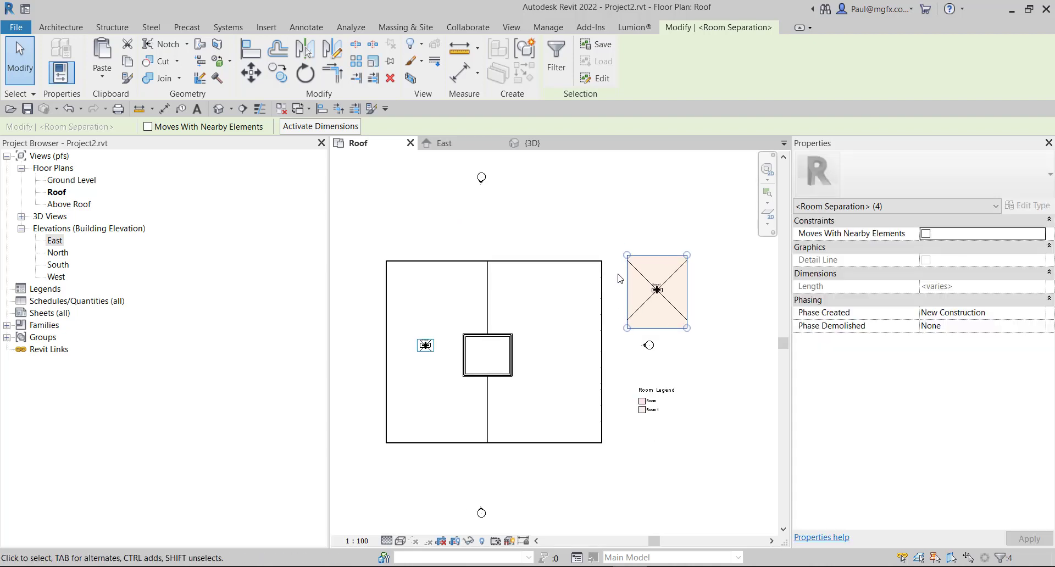
{"action": "left_click", "coordinate": [350, 27]}
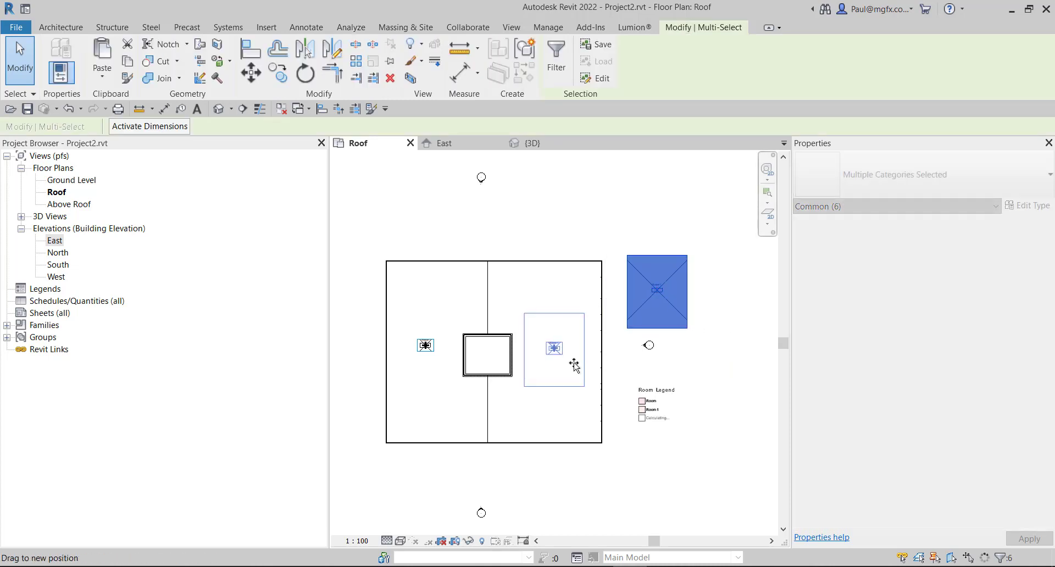
{"action": "left_click", "coordinate": [351, 27]}
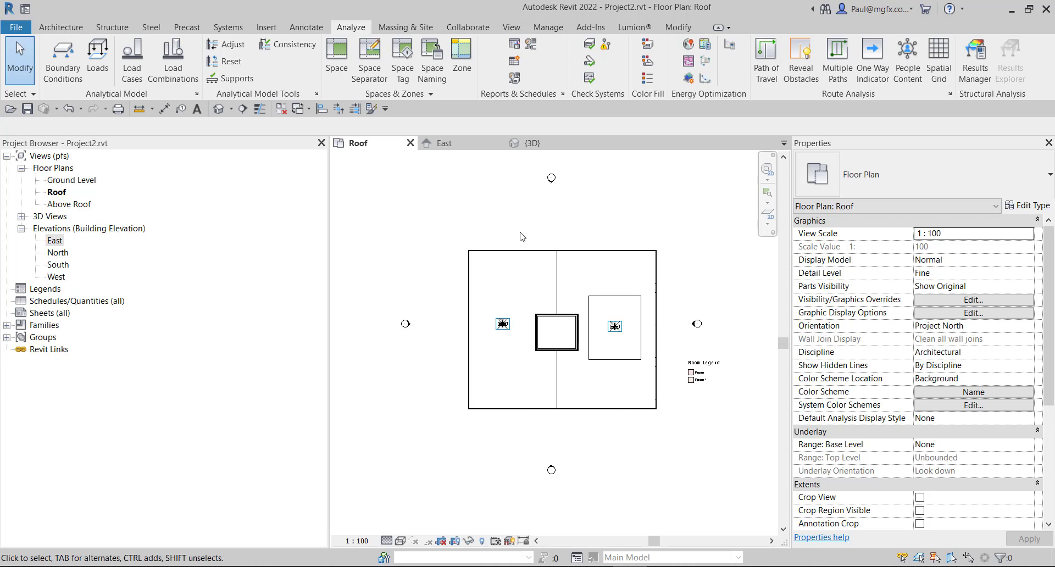
Switch to the East elevation showing the Roof level at 4000 mm
{"action": "left_click", "coordinate": [444, 143]}
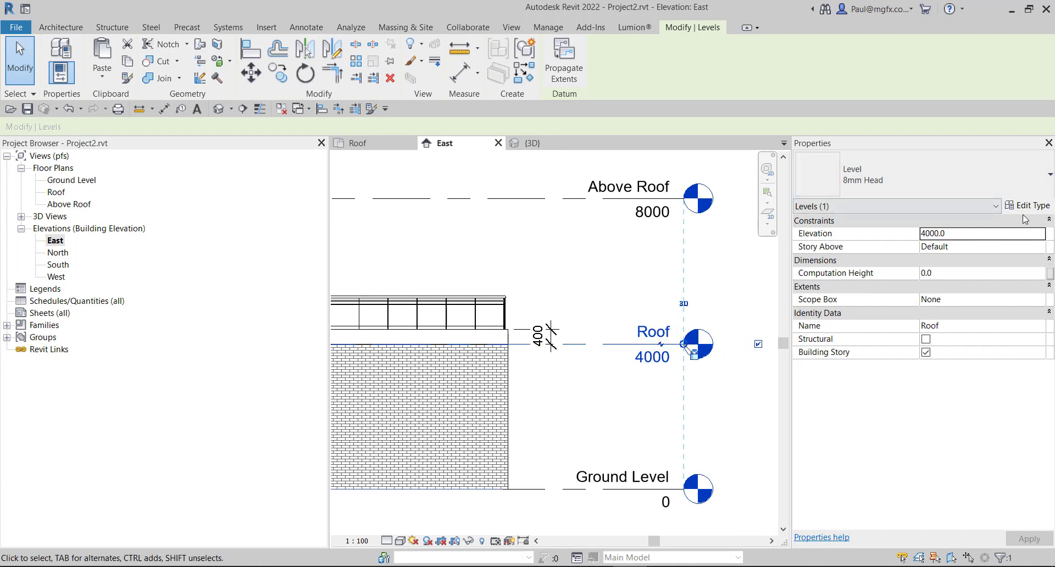
Give the Roof level a 400 mm Computation Height and apply it
{"action": "left_click", "coordinate": [1028, 205]}
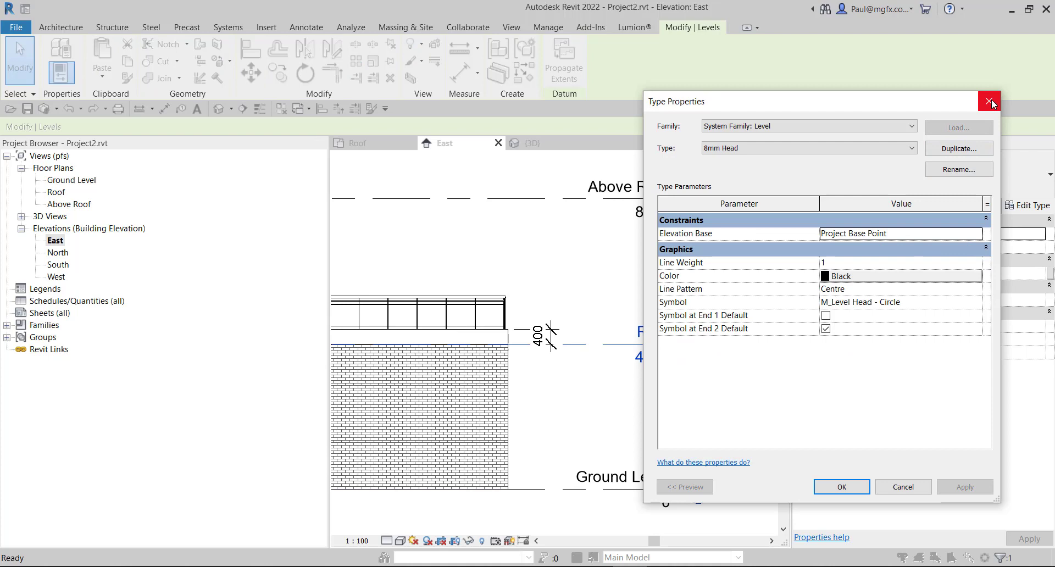
{"action": "left_click", "coordinate": [990, 101]}
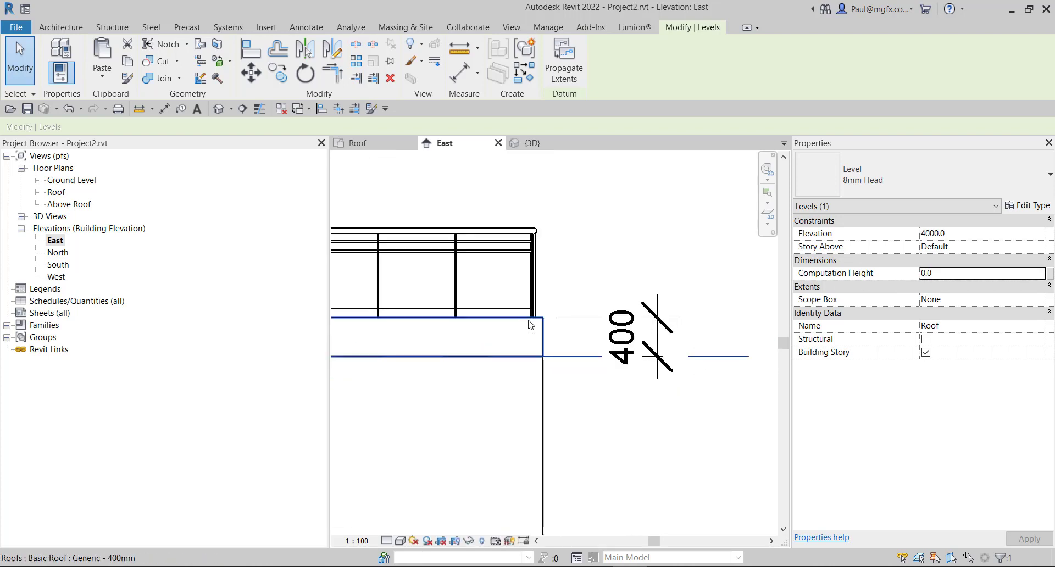
{"action": "left_click", "coordinate": [981, 272]}
{"action": "type", "text": "400"}
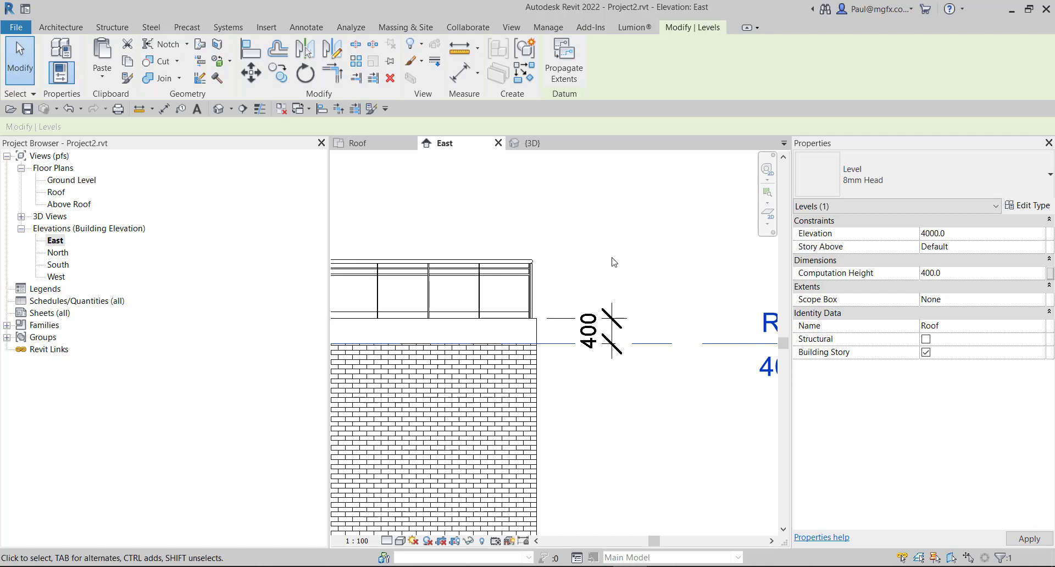
{"action": "left_click", "coordinate": [350, 27]}
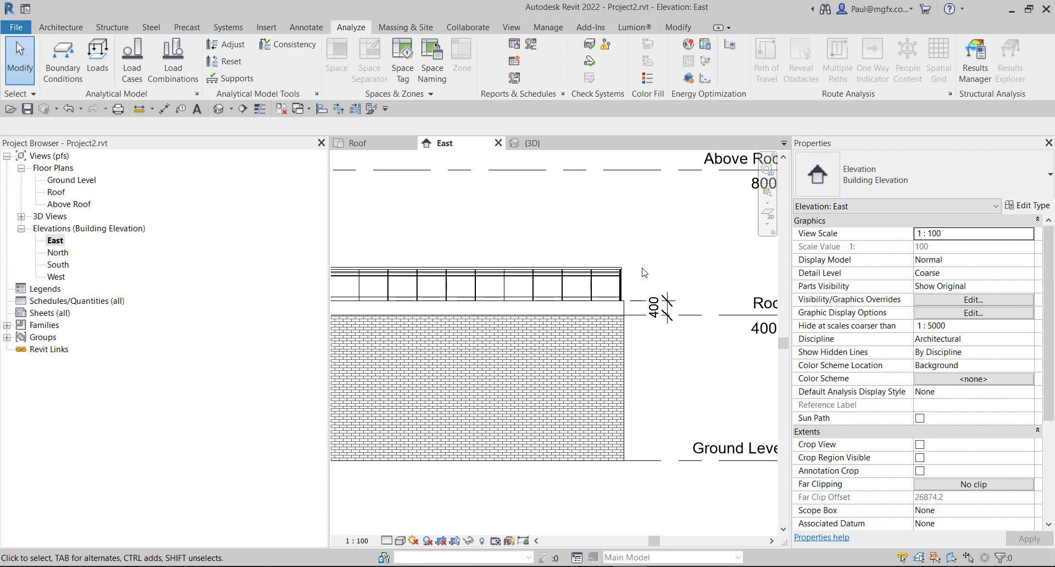
{"action": "mouse_move", "coordinate": [786, 339]}
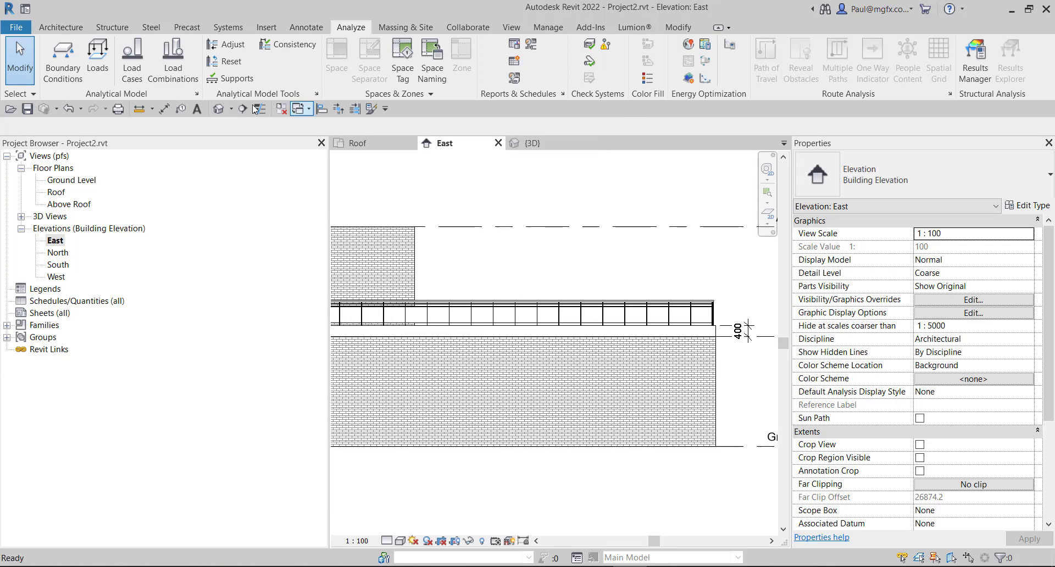
{"action": "left_click", "coordinate": [60, 27]}
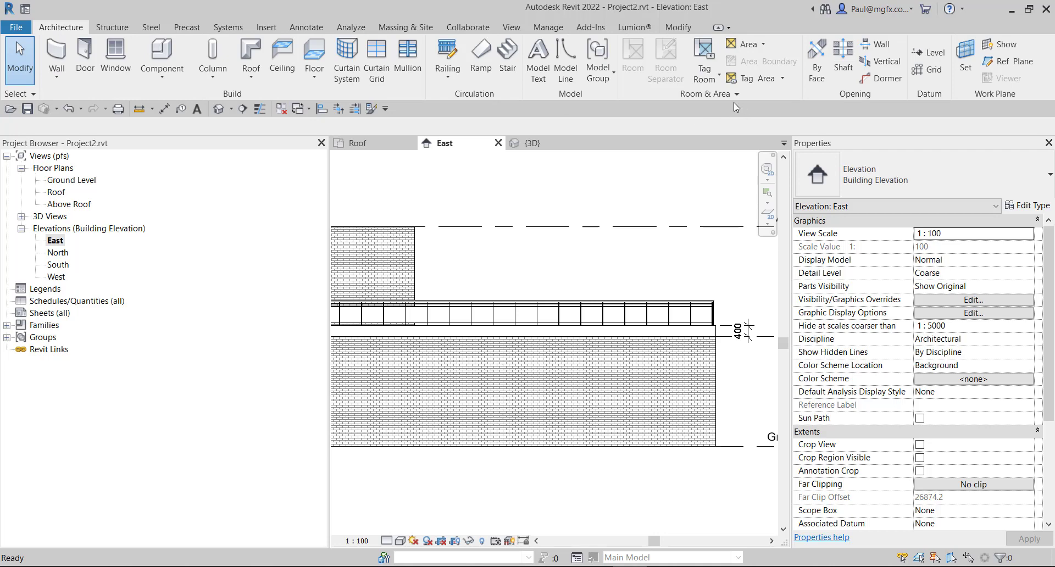
{"action": "left_click", "coordinate": [727, 93]}
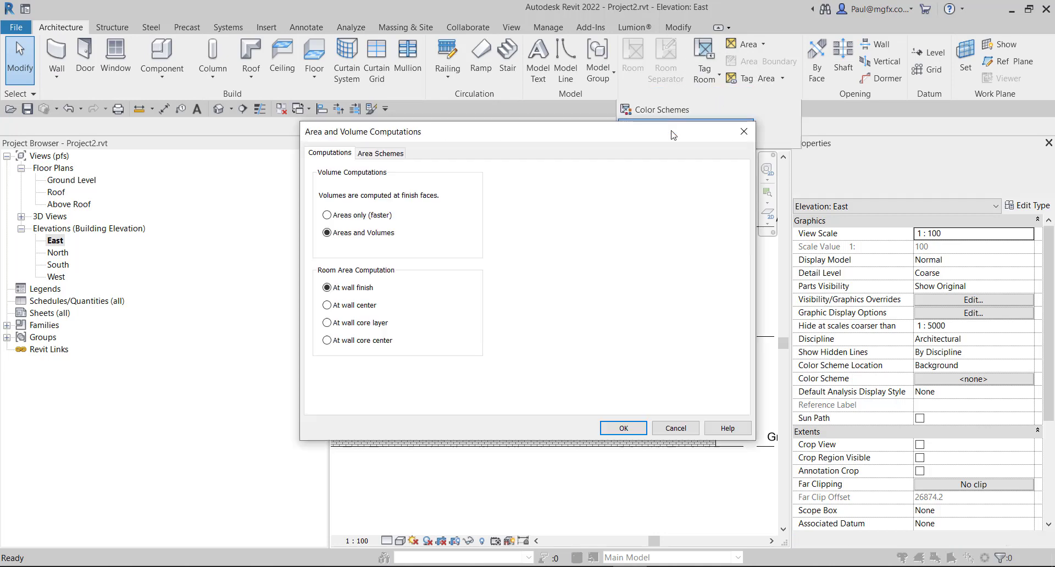
{"action": "left_click", "coordinate": [327, 233]}
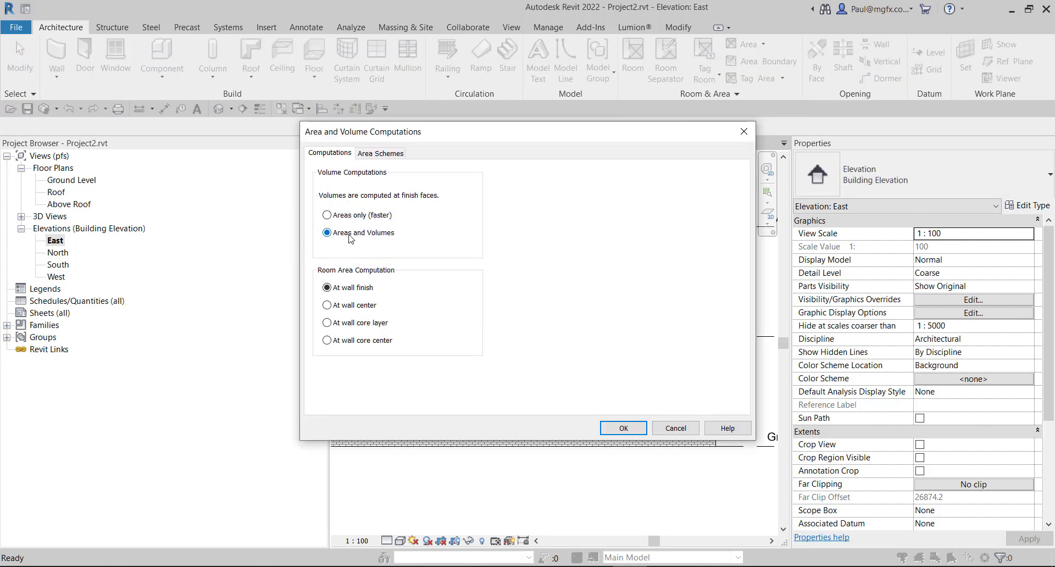
{"action": "mouse_move", "coordinate": [675, 428]}
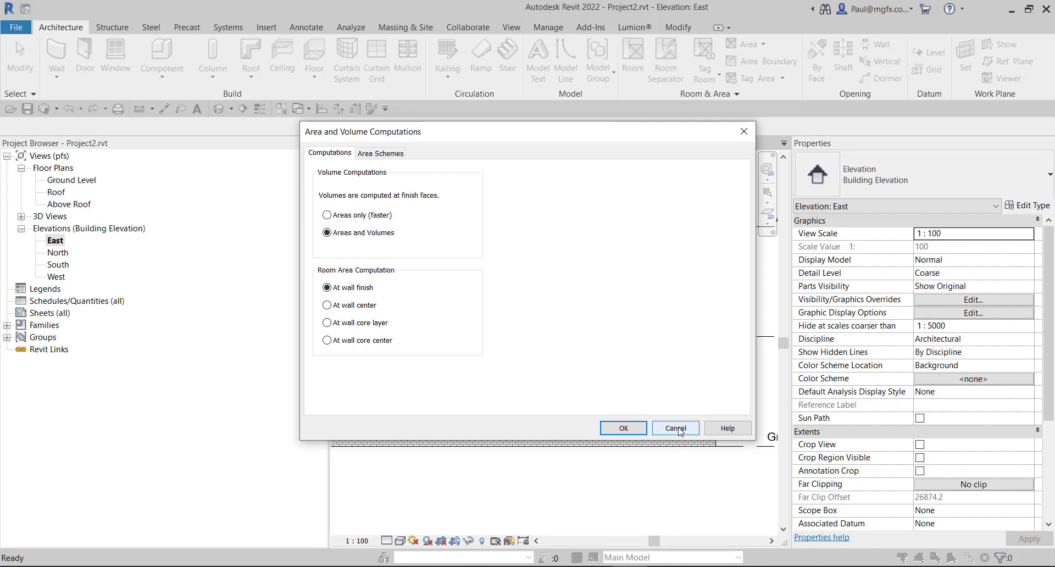
{"action": "left_click", "coordinate": [673, 428]}
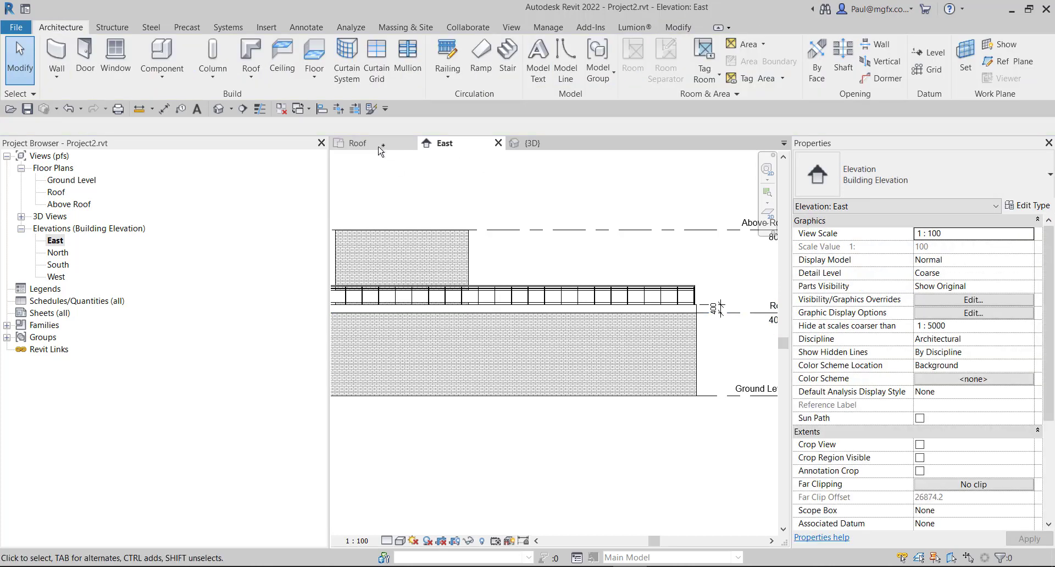
Place a third room on the Roof plan's right-hand area, adding a pale-yellow legend entry
{"action": "left_click", "coordinate": [357, 143]}
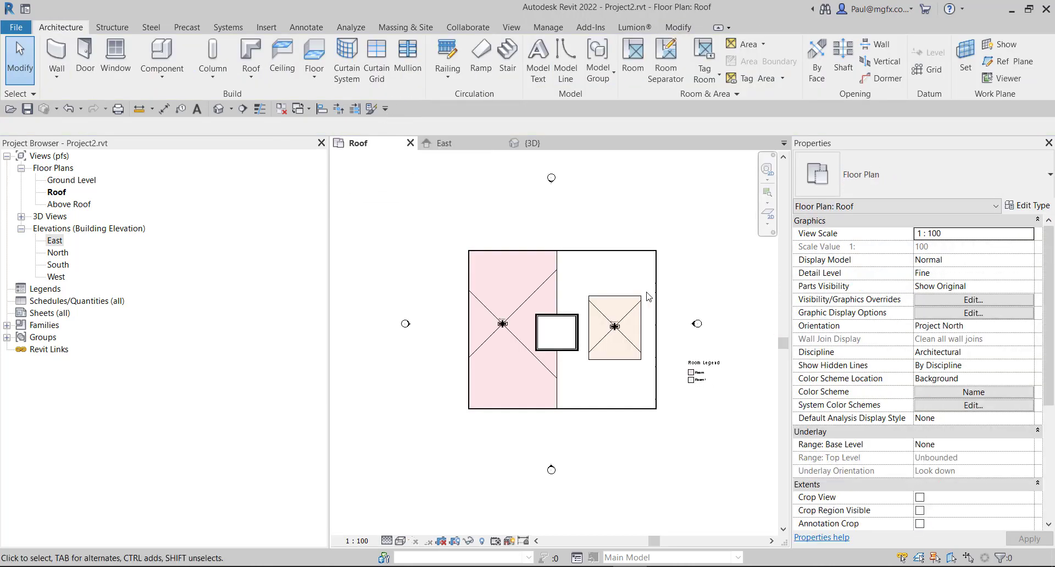
{"action": "mouse_move", "coordinate": [712, 348]}
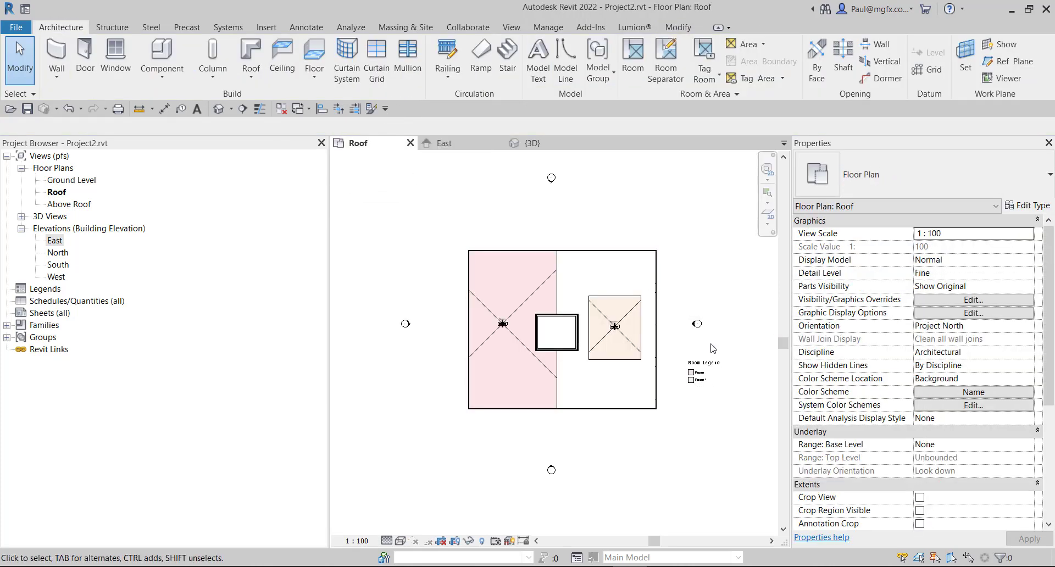
{"action": "mouse_move", "coordinate": [682, 345]}
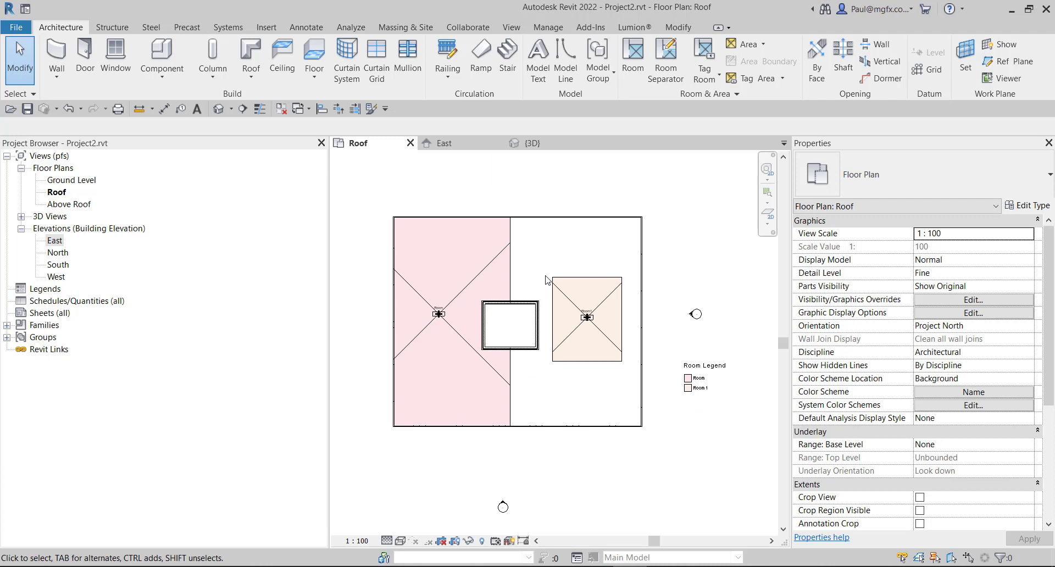
{"action": "mouse_move", "coordinate": [631, 57]}
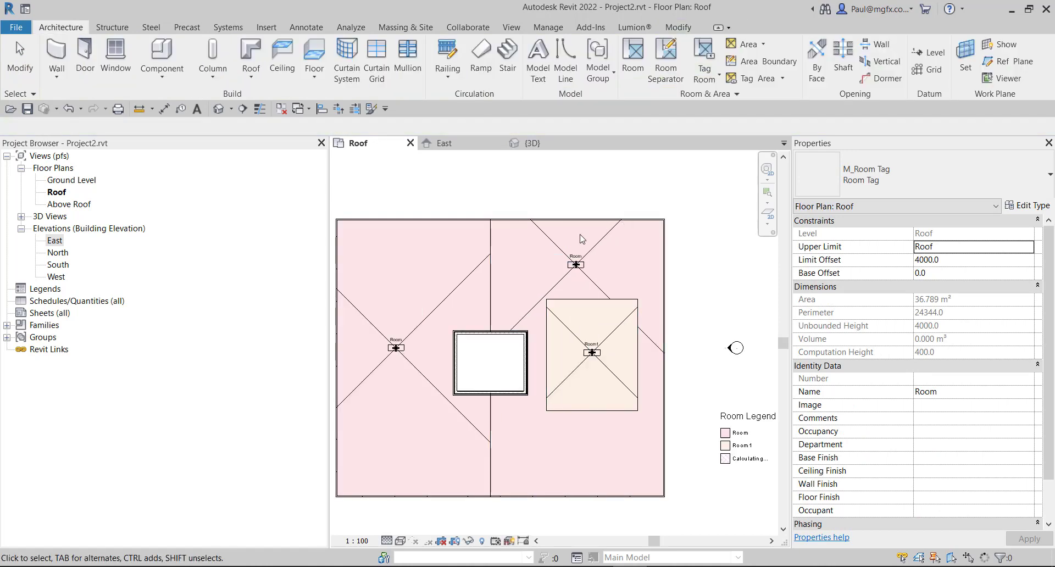
{"action": "double_click", "coordinate": [575, 262]}
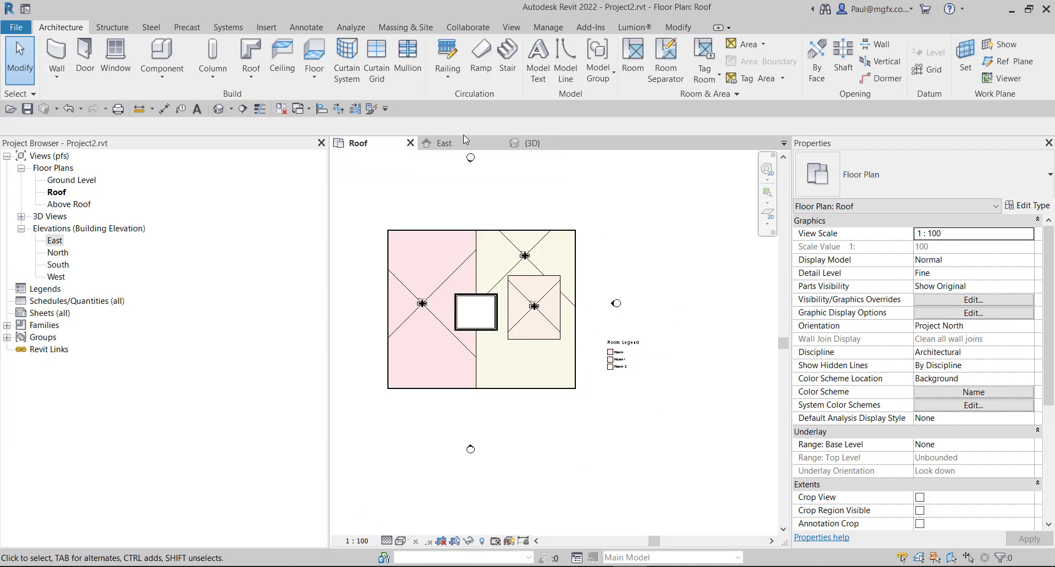
Show the Analyze tools and try the Color Fill Legend command
{"action": "left_click", "coordinate": [351, 27]}
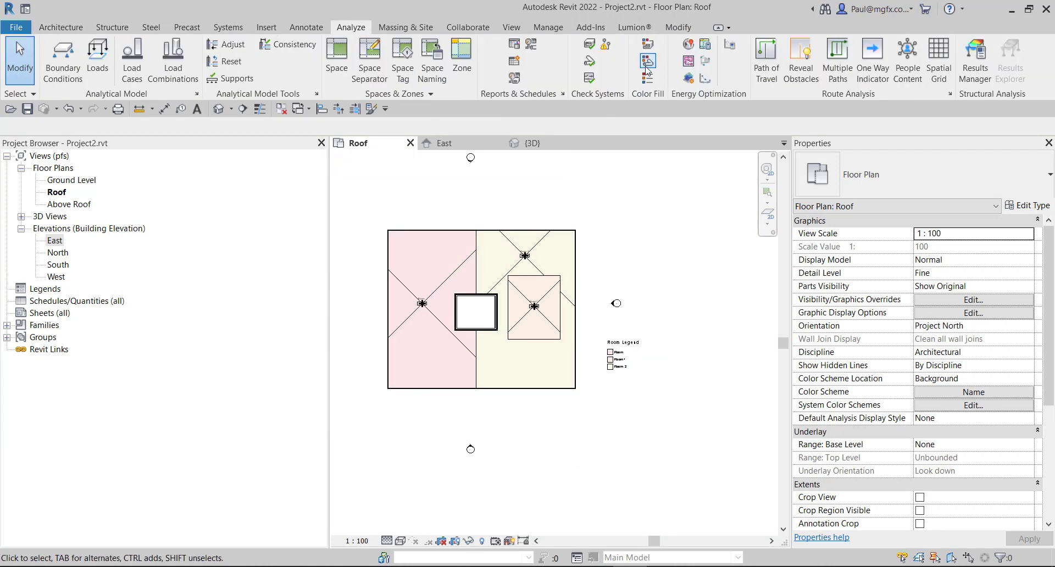
{"action": "mouse_move", "coordinate": [646, 69]}
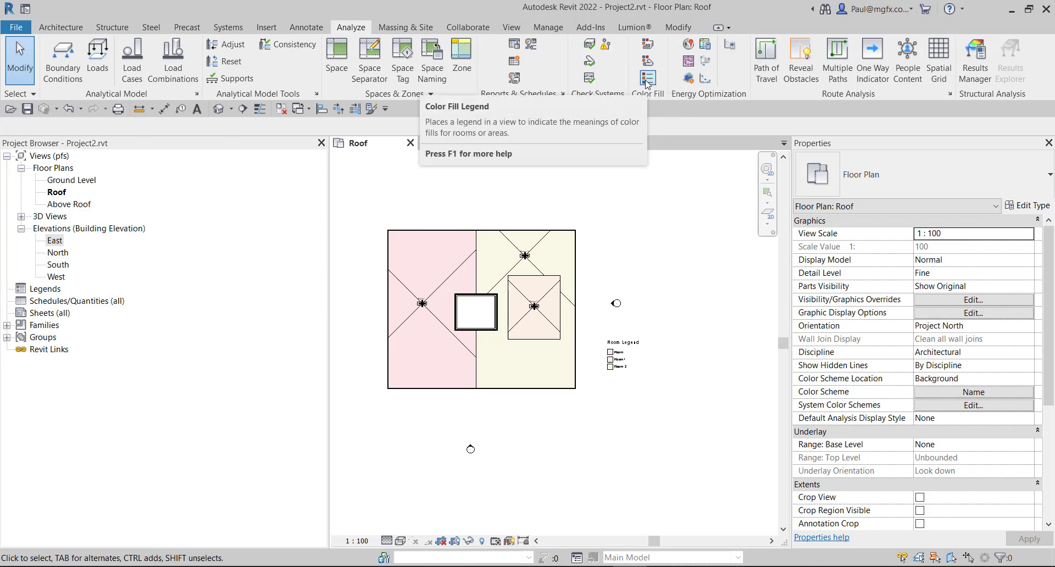
{"action": "left_click", "coordinate": [622, 341]}
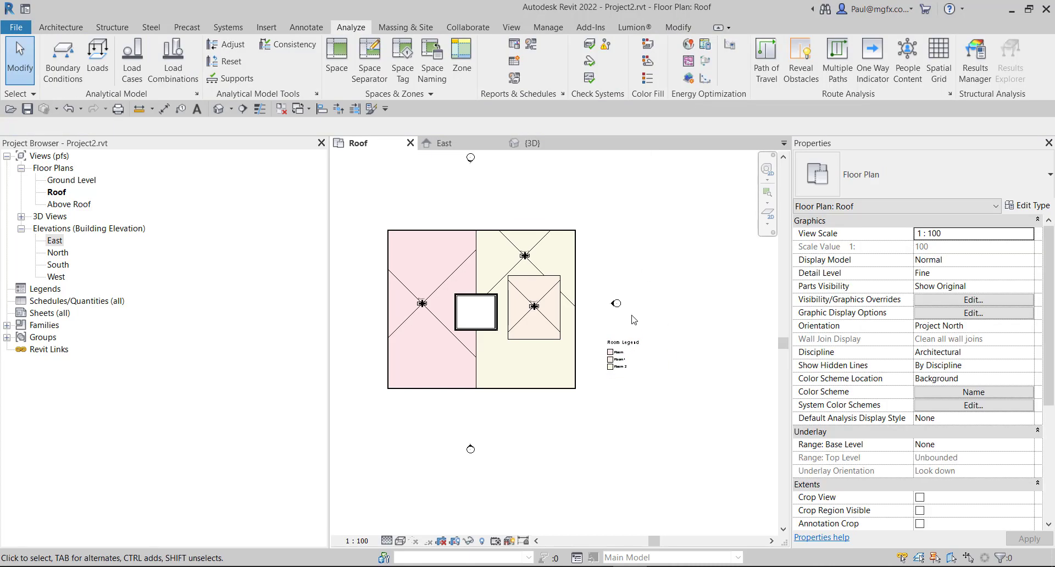
{"action": "mouse_move", "coordinate": [627, 316]}
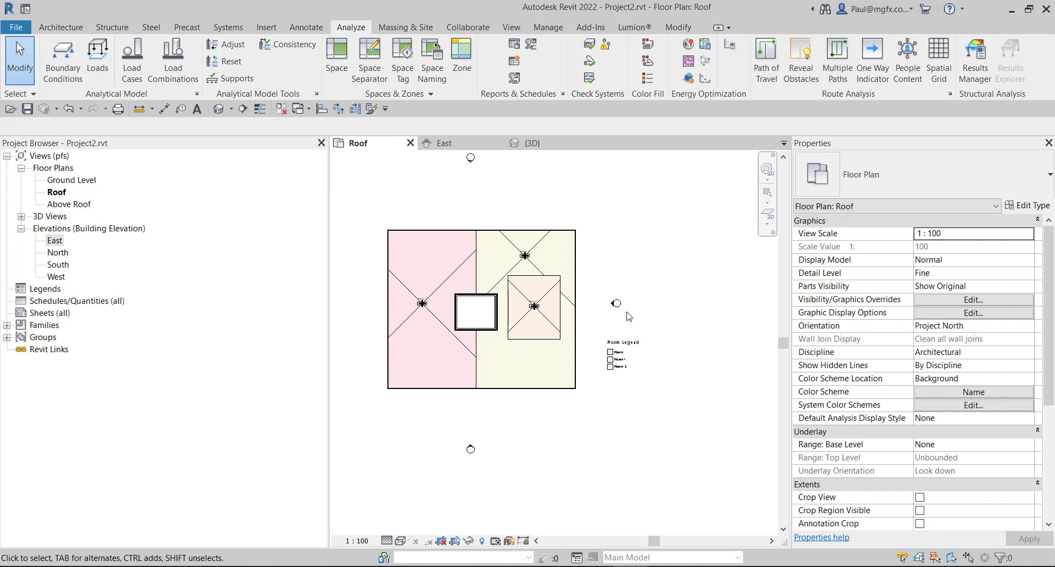
{"action": "mouse_move", "coordinate": [629, 316]}
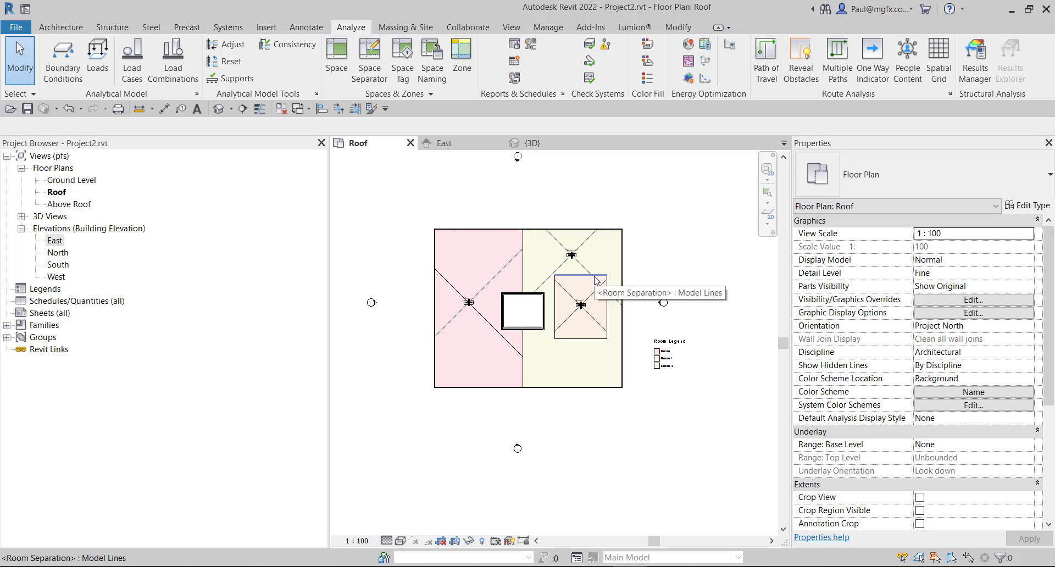
{"action": "mouse_move", "coordinate": [476, 225]}
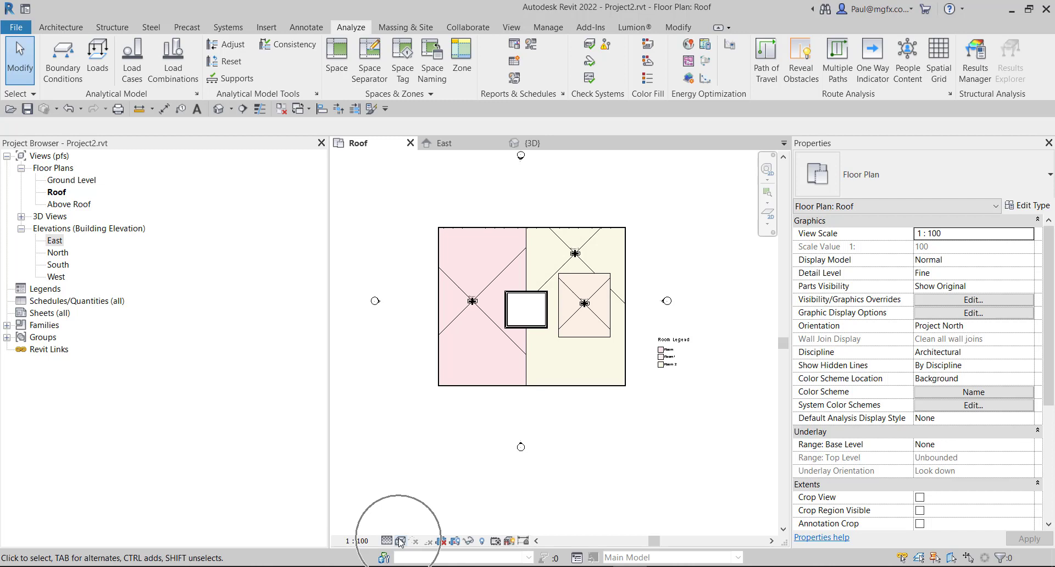
Set the Roof plan's visual style to Hidden Line and deselect the roof
{"action": "left_click", "coordinate": [400, 541]}
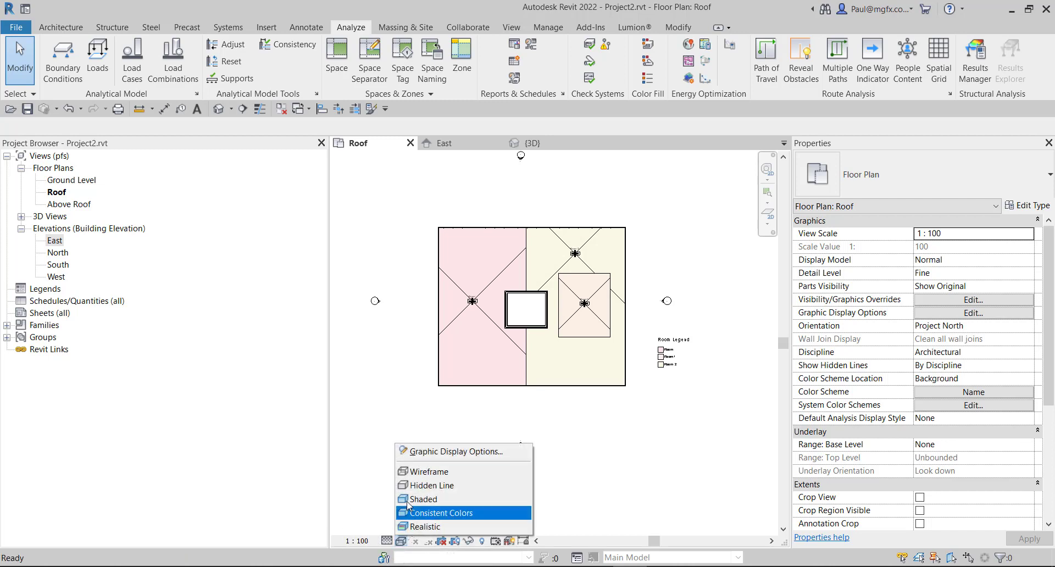
{"action": "mouse_move", "coordinate": [431, 485]}
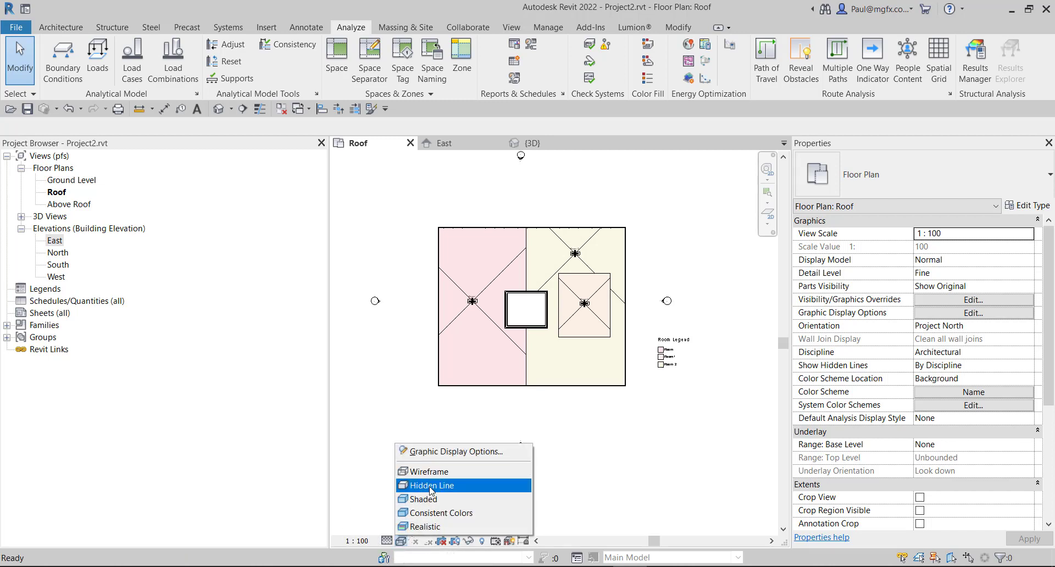
{"action": "left_click", "coordinate": [431, 485]}
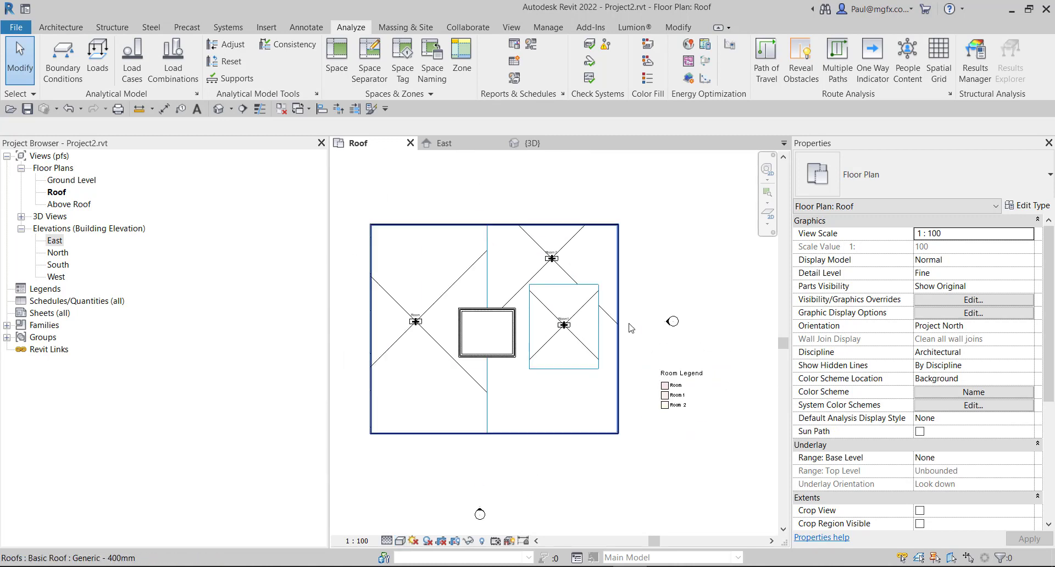
{"action": "left_click", "coordinate": [677, 237]}
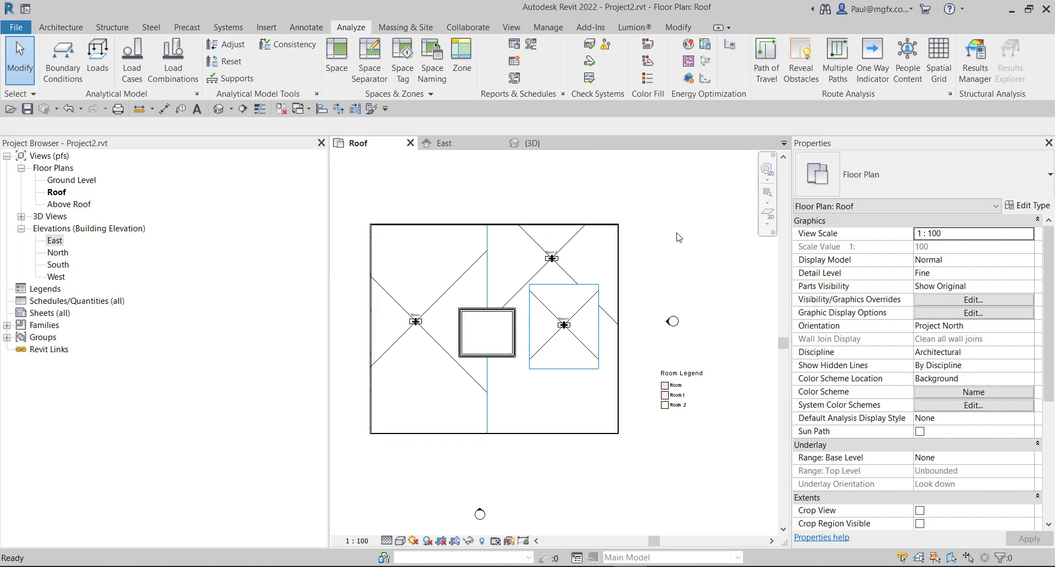
{"action": "mouse_move", "coordinate": [662, 266]}
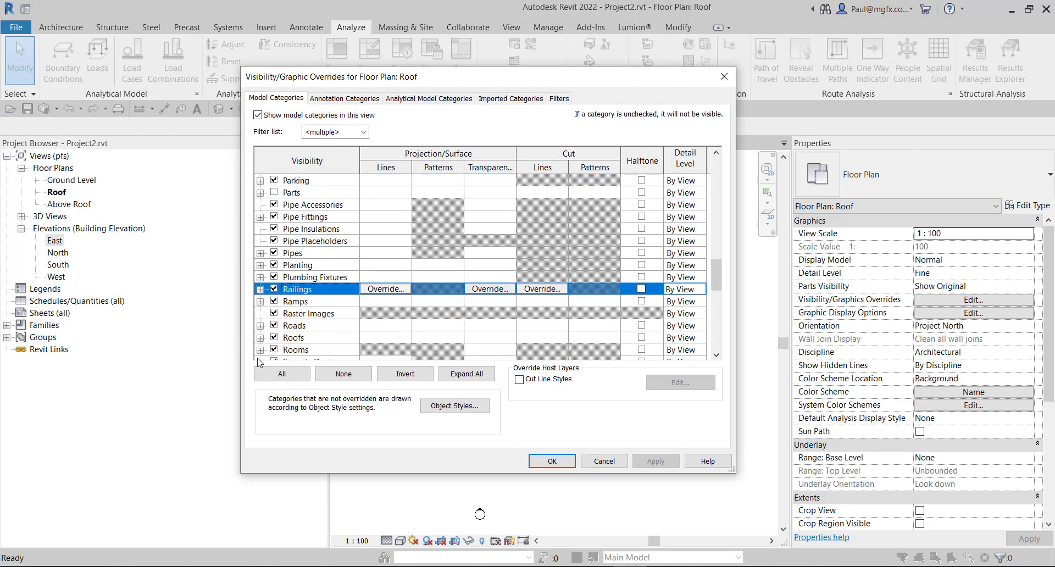
Confirm Rooms' Color Fill is ticked in Visibility/Graphic Overrides, then close it
{"action": "scroll", "scroll_direction": "down", "scroll_amount": 3}
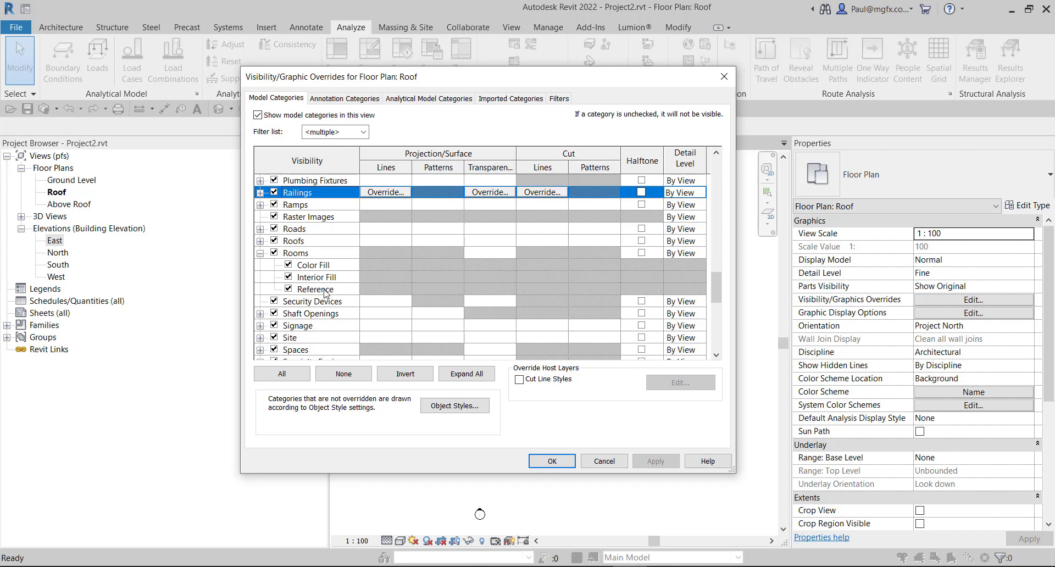
{"action": "mouse_move", "coordinate": [326, 290]}
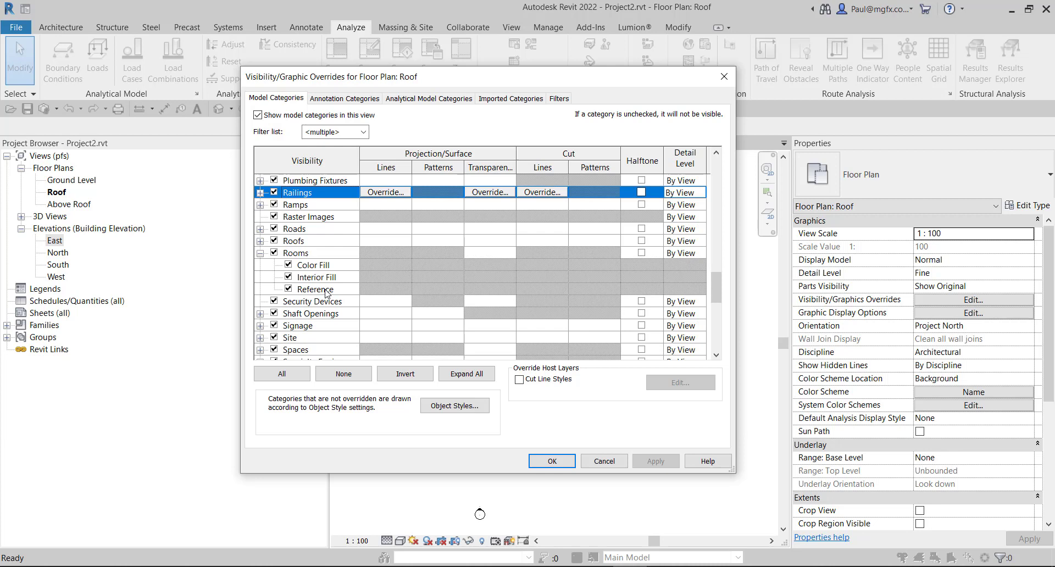
{"action": "mouse_move", "coordinate": [702, 45]}
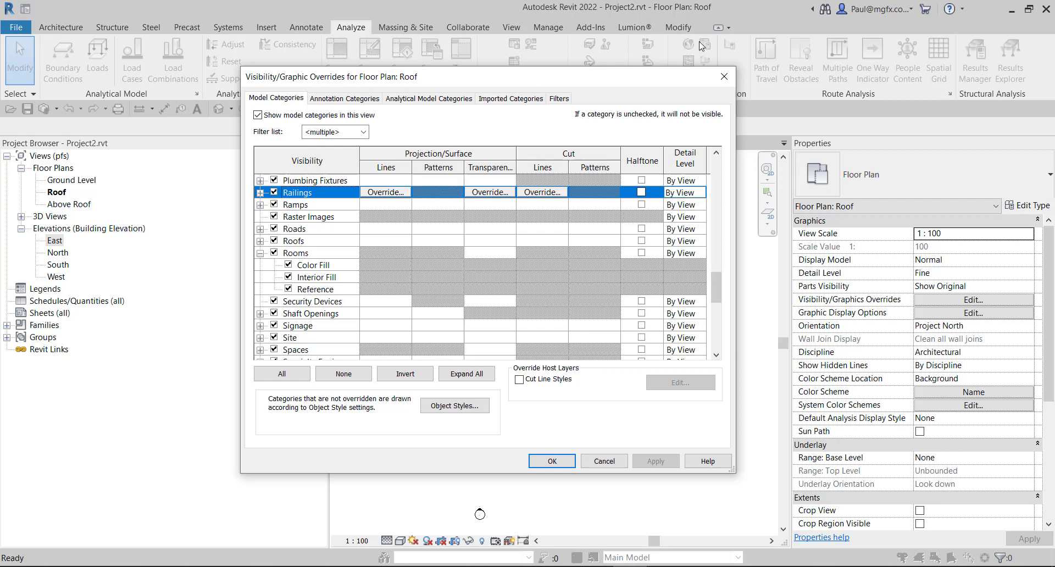
{"action": "left_click", "coordinate": [551, 461]}
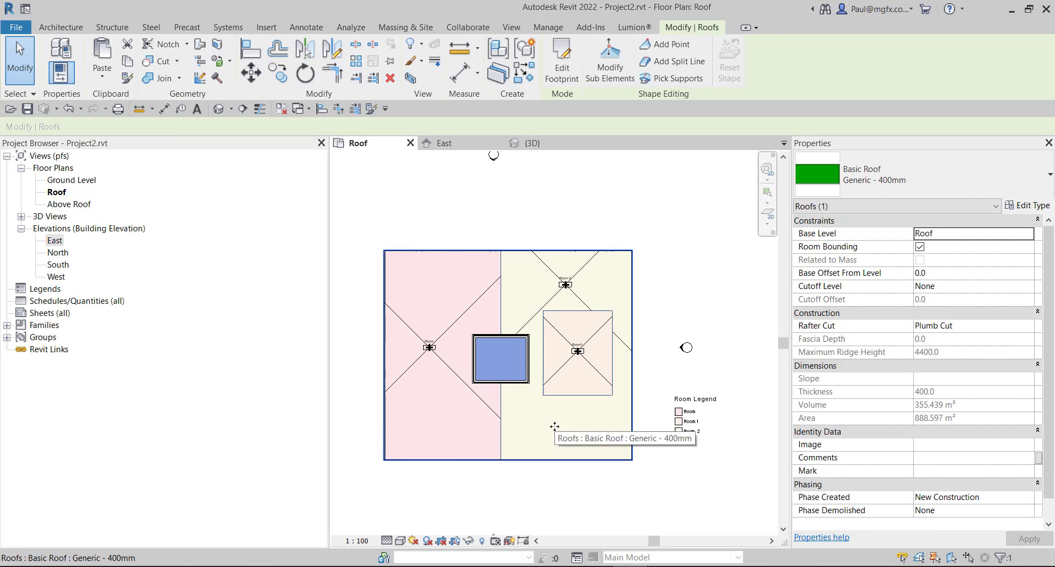
{"action": "mouse_move", "coordinate": [588, 427]}
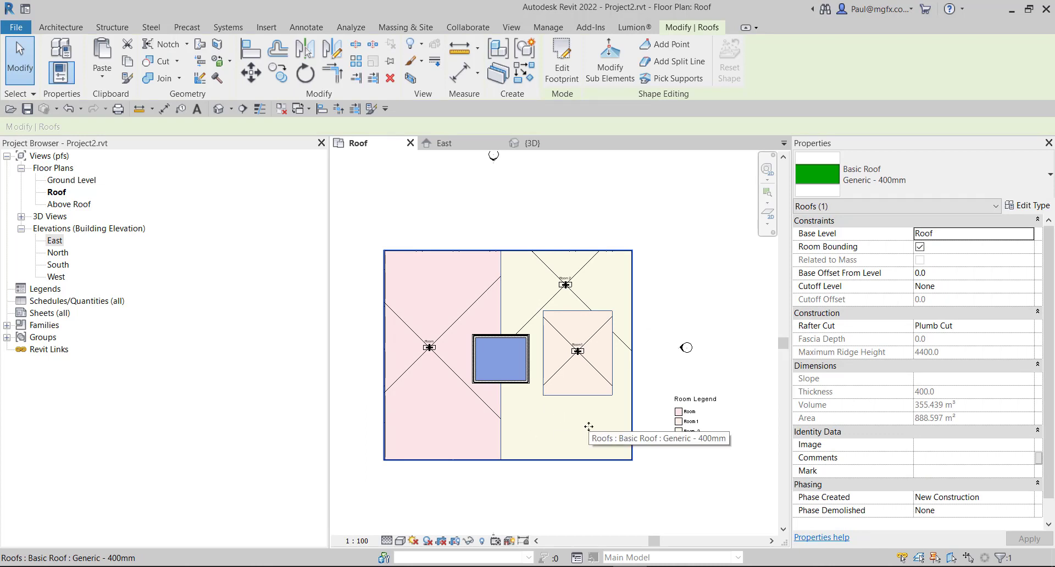
{"action": "mouse_move", "coordinate": [587, 452]}
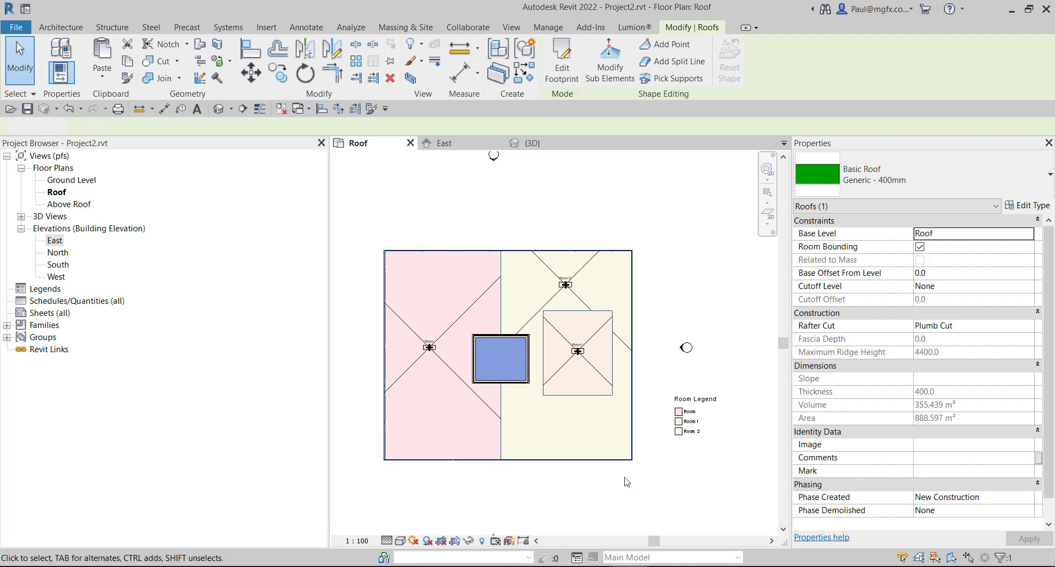
Clear the selection and select the roof again
{"action": "left_click", "coordinate": [350, 27]}
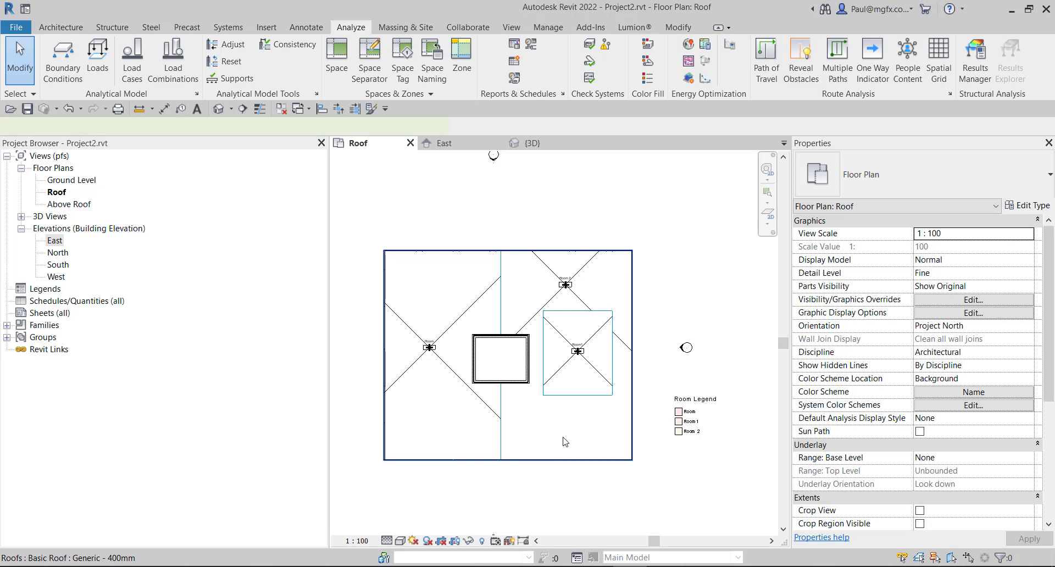
{"action": "left_click", "coordinate": [500, 359]}
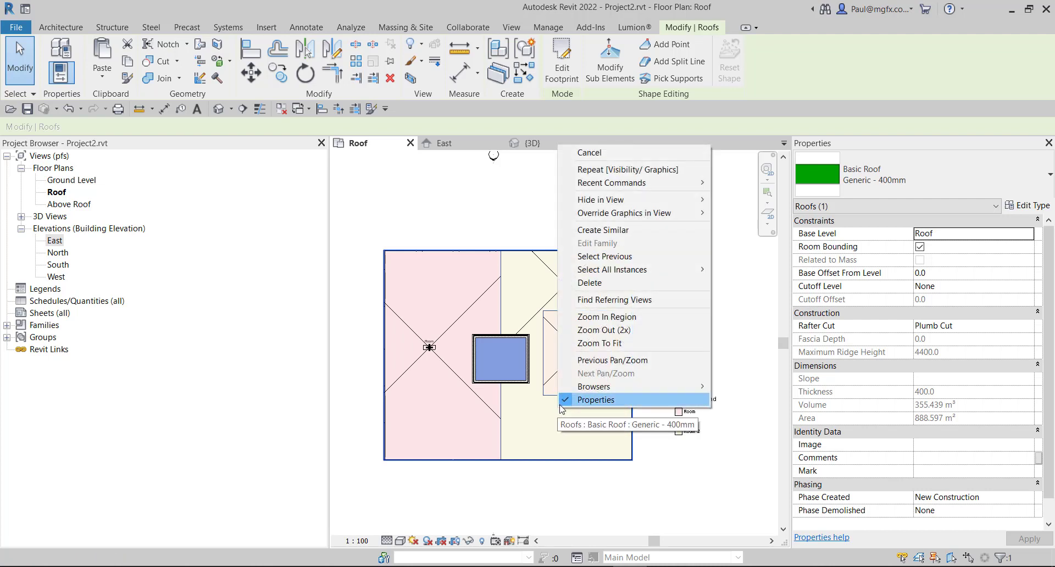
{"action": "mouse_move", "coordinate": [624, 212]}
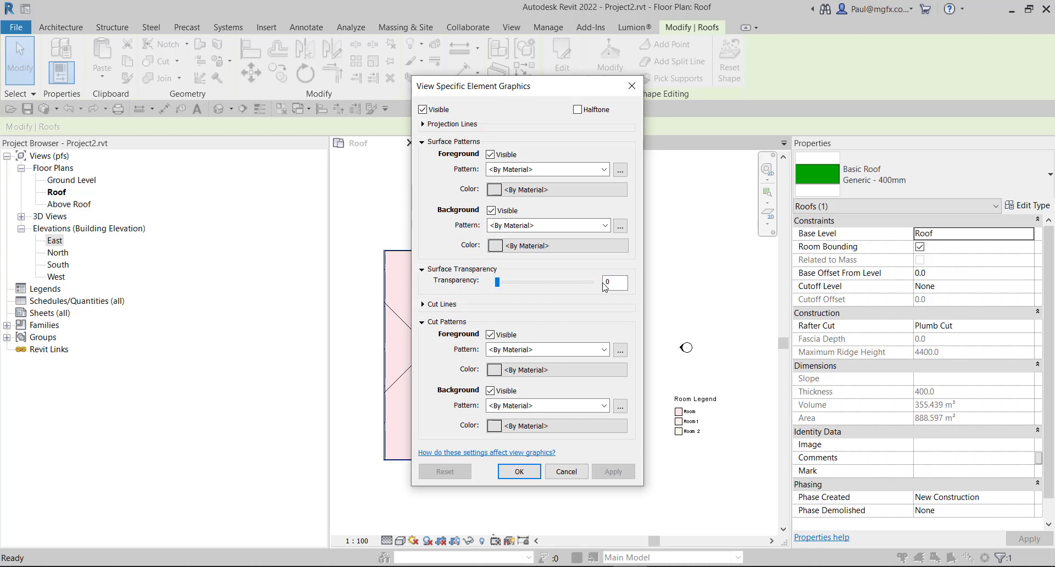
Override the roof's surface transparency to 100% in this view and confirm
{"action": "left_click_drag", "start_coordinate": [497, 282], "coordinate": [606, 282]}
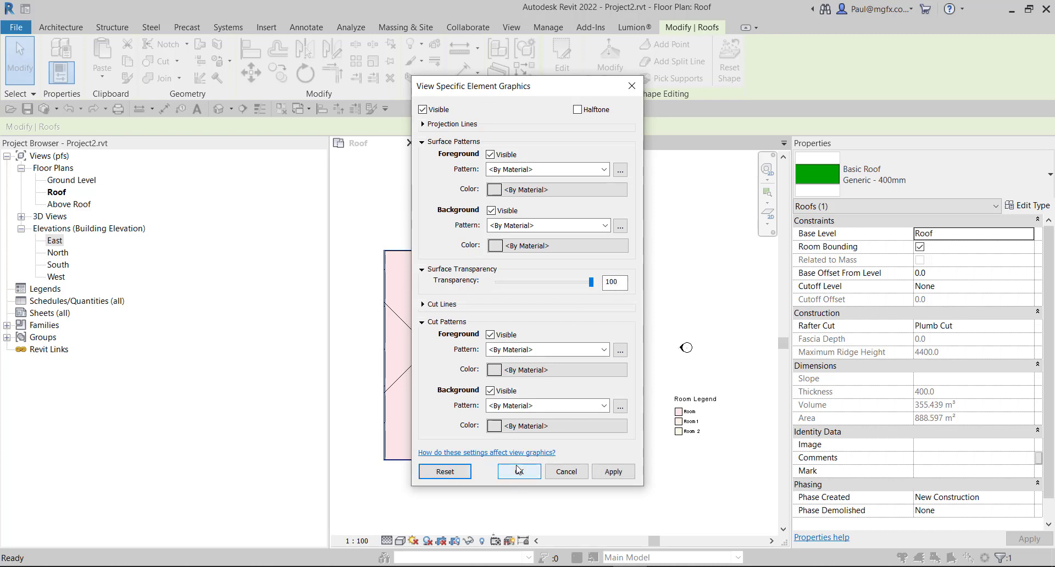
{"action": "left_click", "coordinate": [518, 471]}
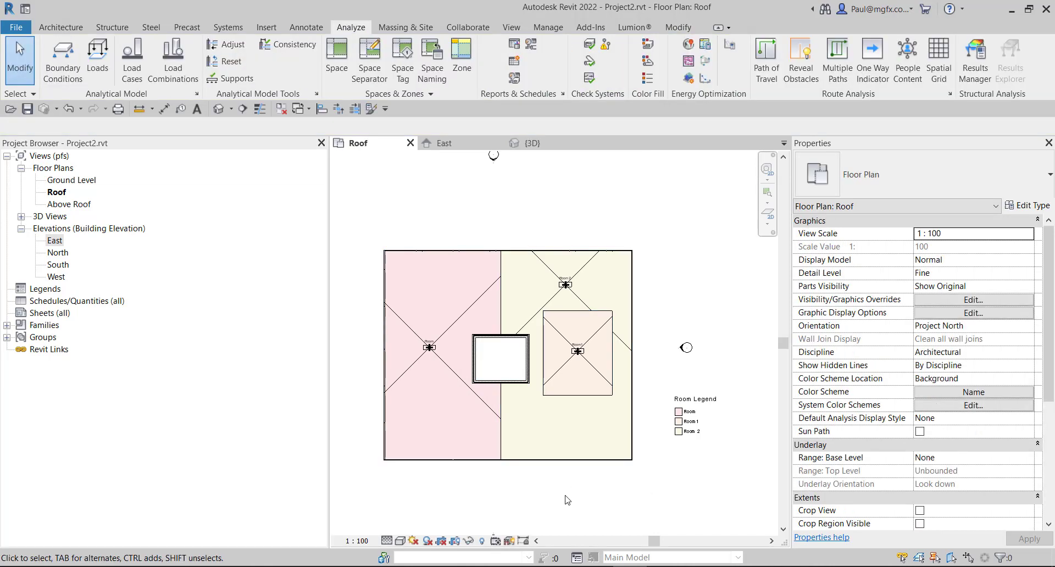
{"action": "mouse_move", "coordinate": [550, 481]}
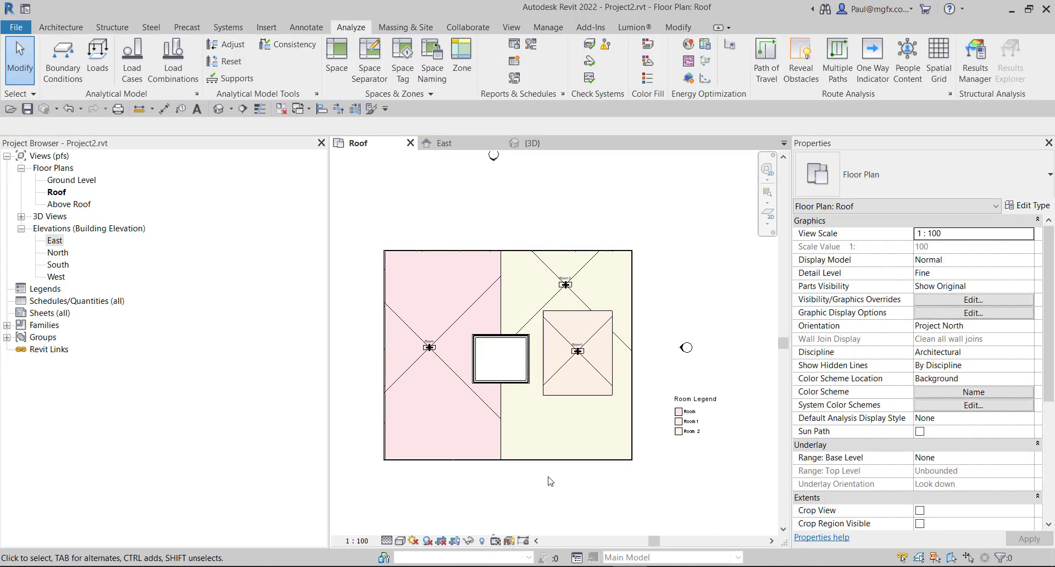